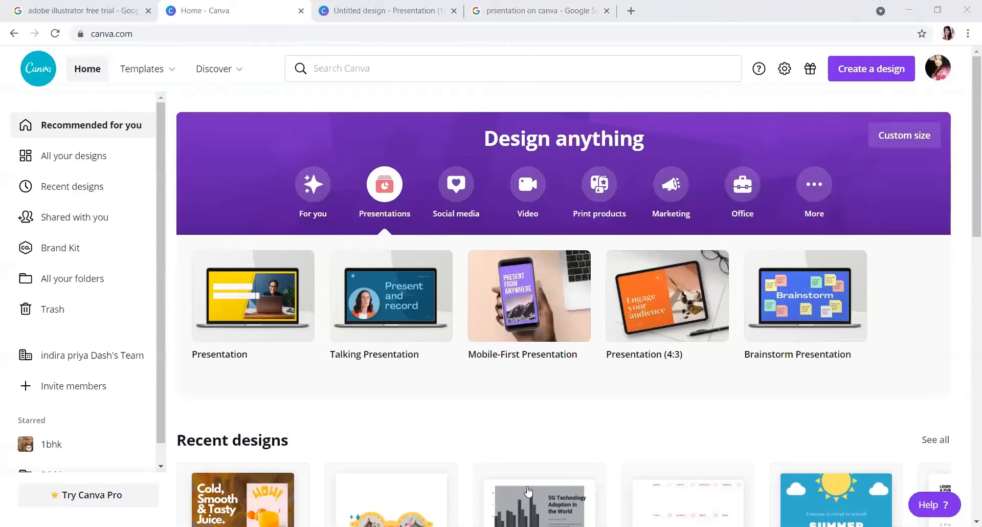
{"action": "mouse_move", "coordinate": [23, 130]}
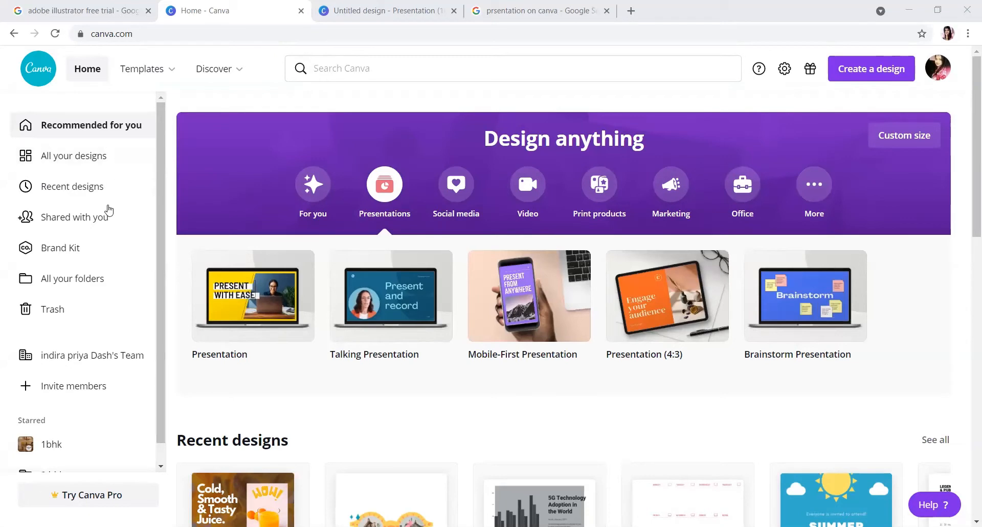
{"action": "mouse_move", "coordinate": [79, 186]}
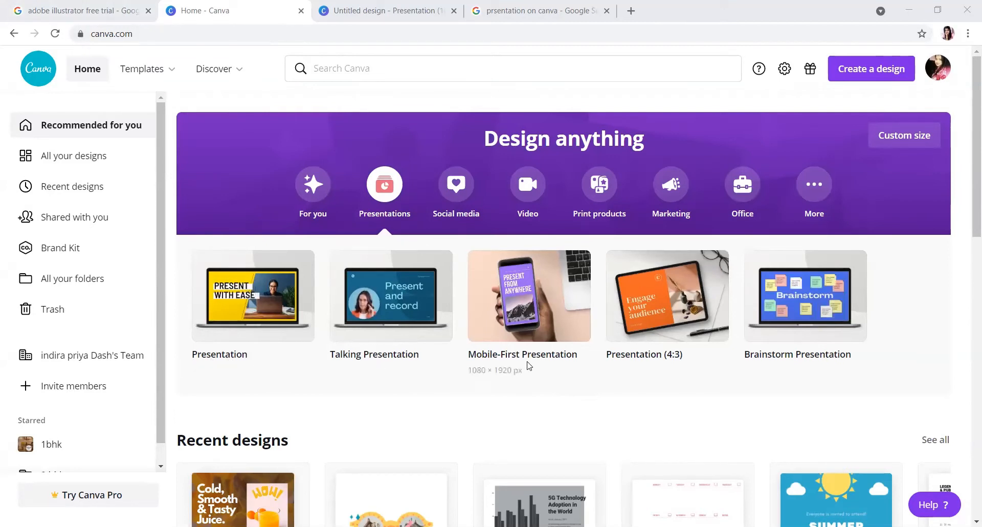
{"action": "mouse_move", "coordinate": [564, 368]}
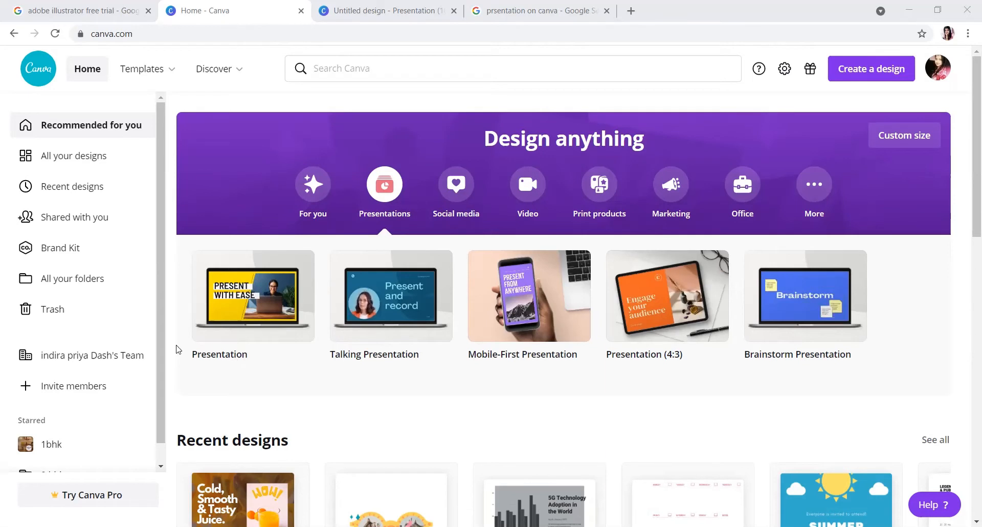
{"action": "mouse_move", "coordinate": [237, 343]}
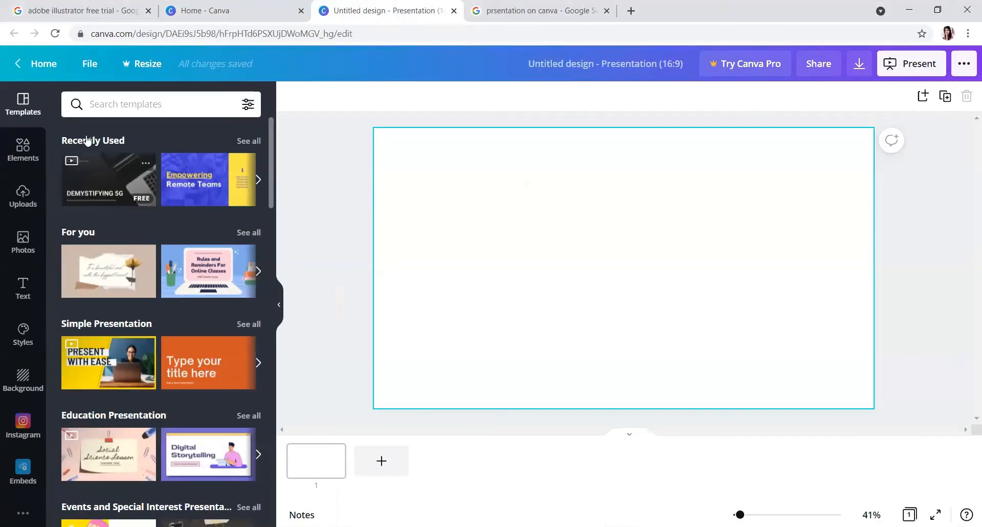
{"action": "mouse_move", "coordinate": [177, 402]}
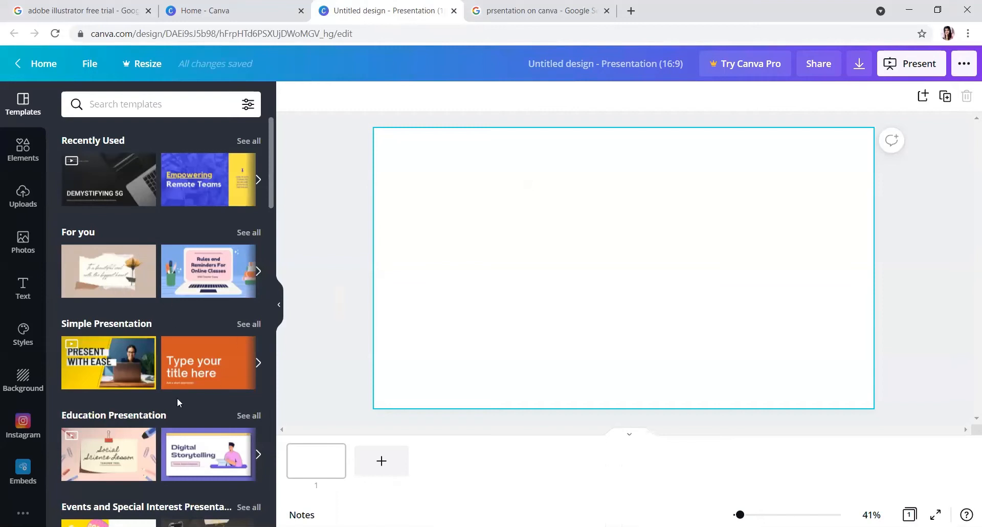
{"action": "mouse_move", "coordinate": [124, 191]}
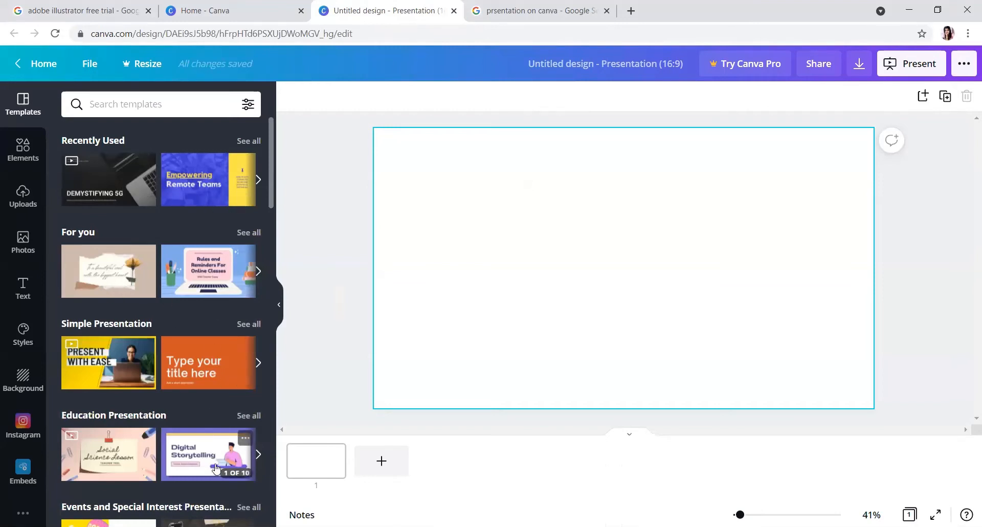
{"action": "mouse_move", "coordinate": [196, 417]}
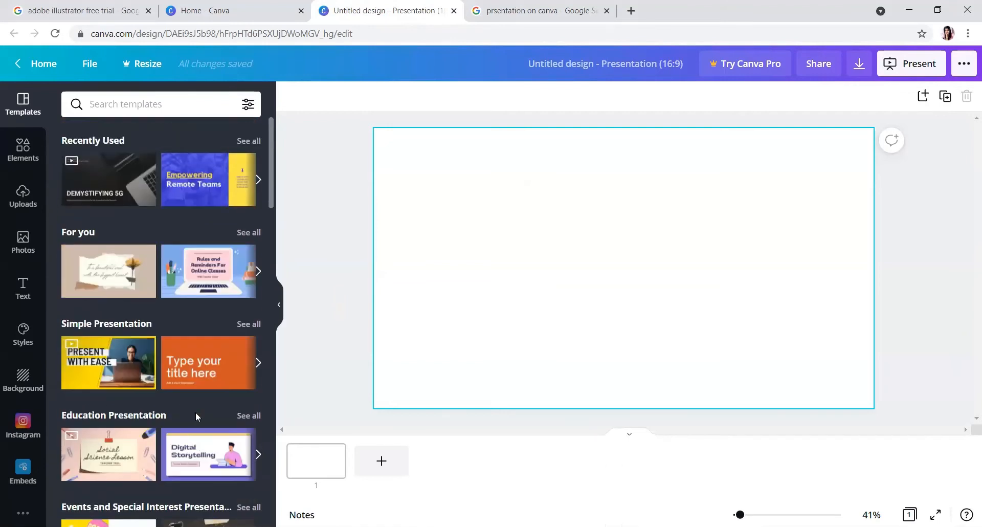
{"action": "mouse_move", "coordinate": [110, 174]}
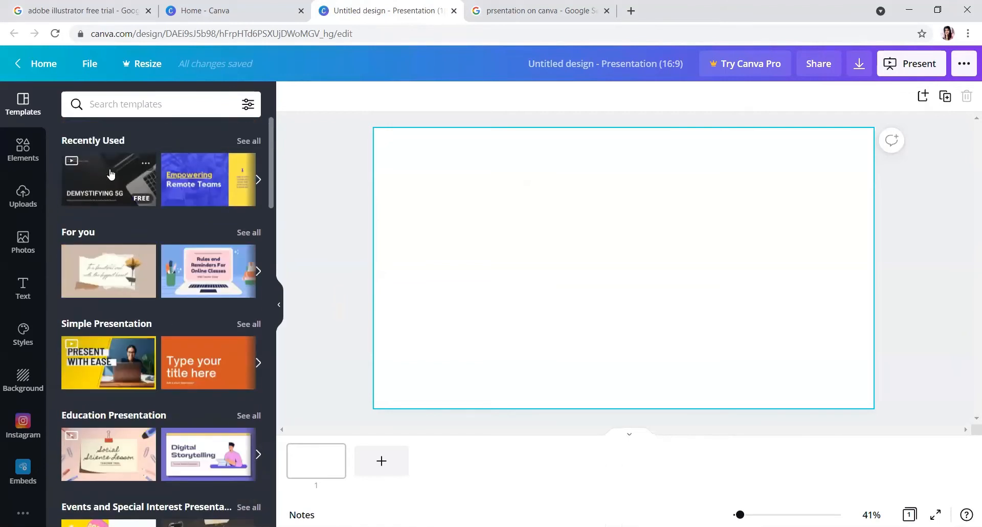
Preview all 16 pages of the black-and-white Demystifying 5G template.
{"action": "left_click", "coordinate": [108, 179]}
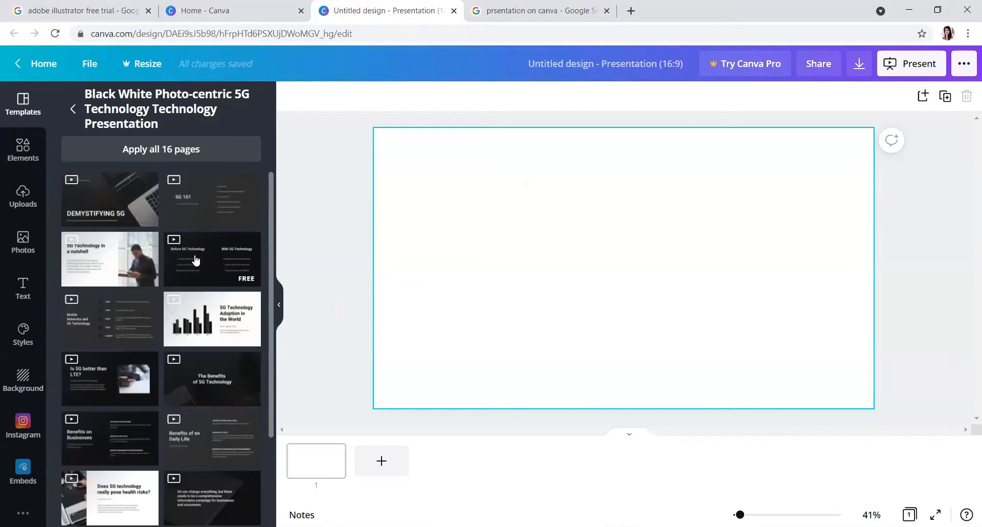
{"action": "scroll", "scroll_direction": "down", "scroll_amount": 3}
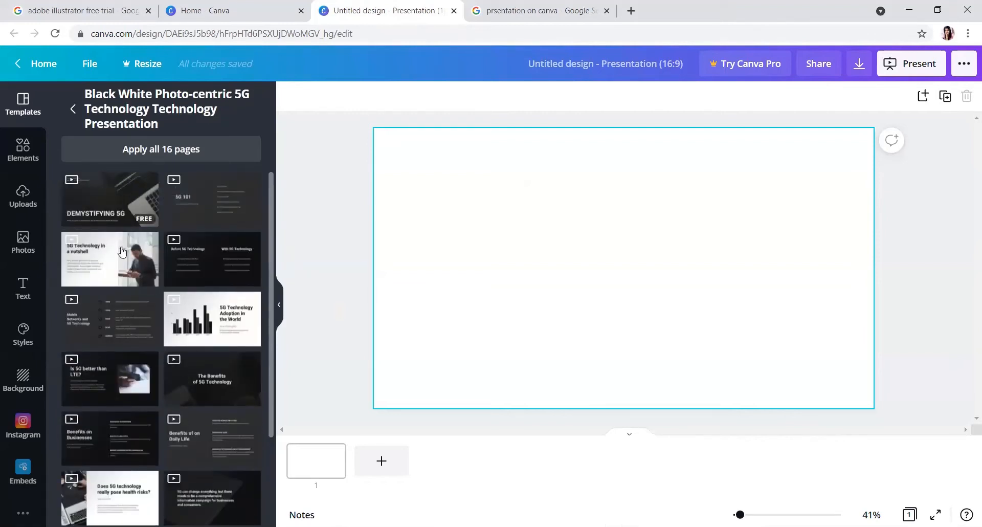
{"action": "mouse_move", "coordinate": [120, 193]}
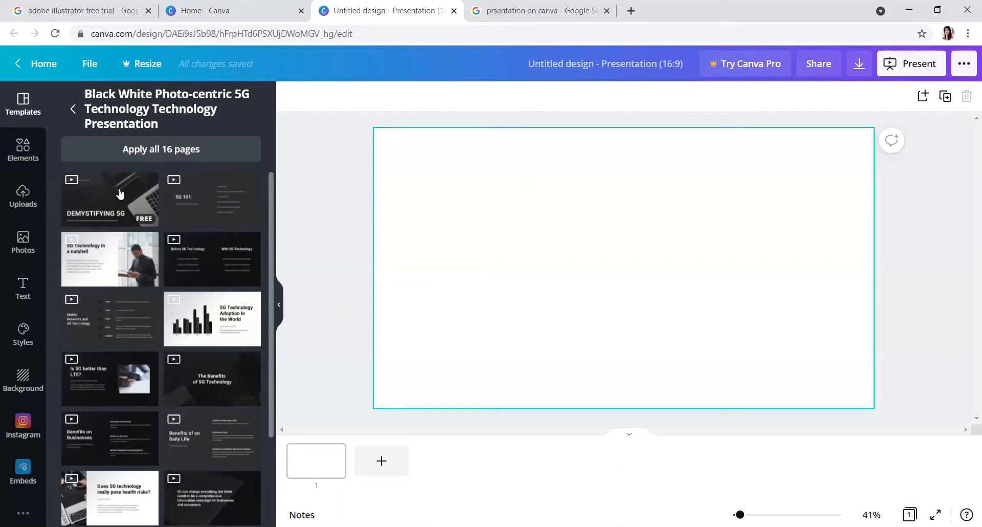
{"action": "mouse_move", "coordinate": [136, 189]}
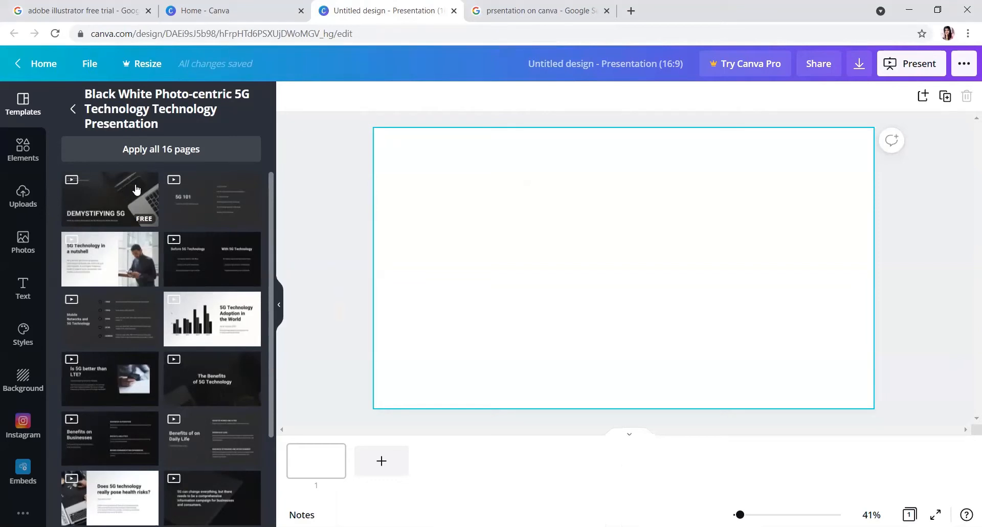
{"action": "mouse_move", "coordinate": [112, 196]}
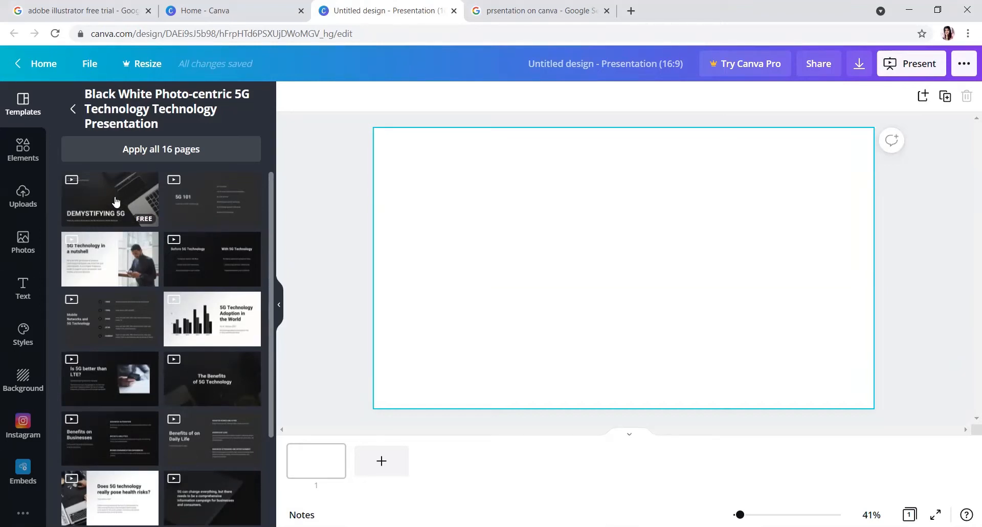
{"action": "mouse_move", "coordinate": [476, 154]}
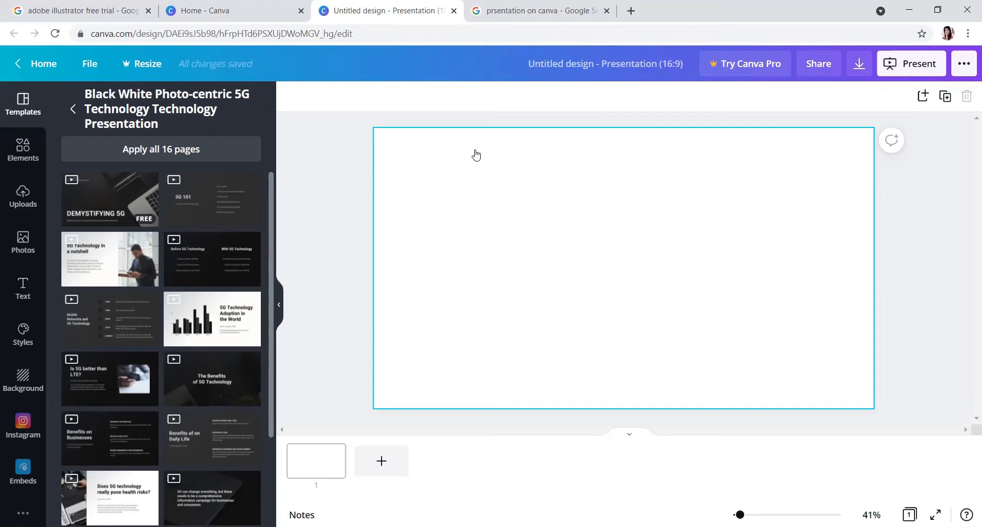
Apply the Demystifying 5G cover to slide 1 and add a blank second page.
{"action": "left_click", "coordinate": [109, 199]}
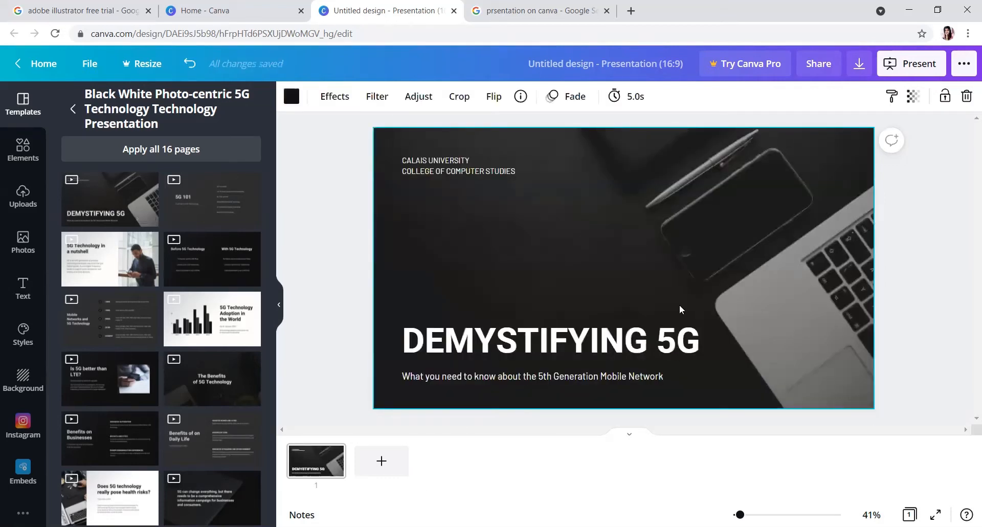
{"action": "mouse_move", "coordinate": [749, 219]}
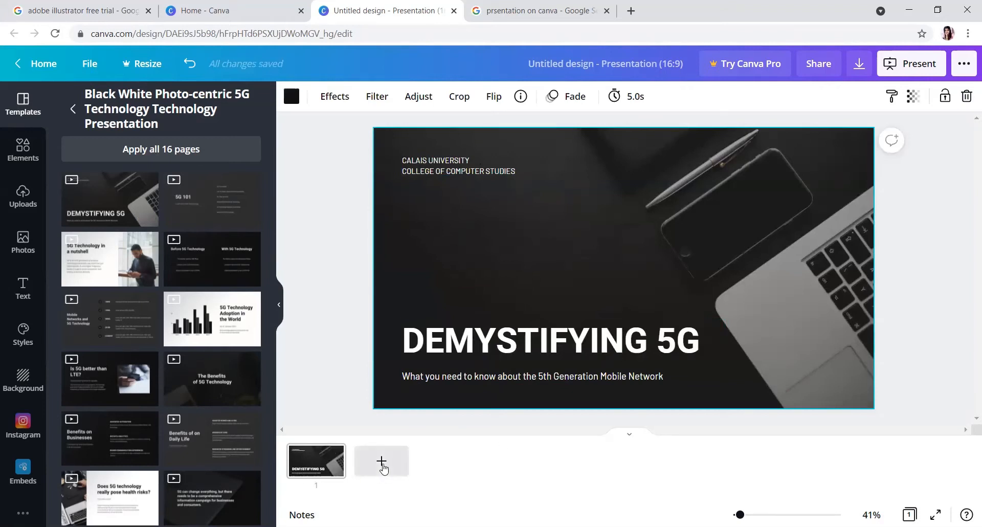
{"action": "mouse_move", "coordinate": [381, 462]}
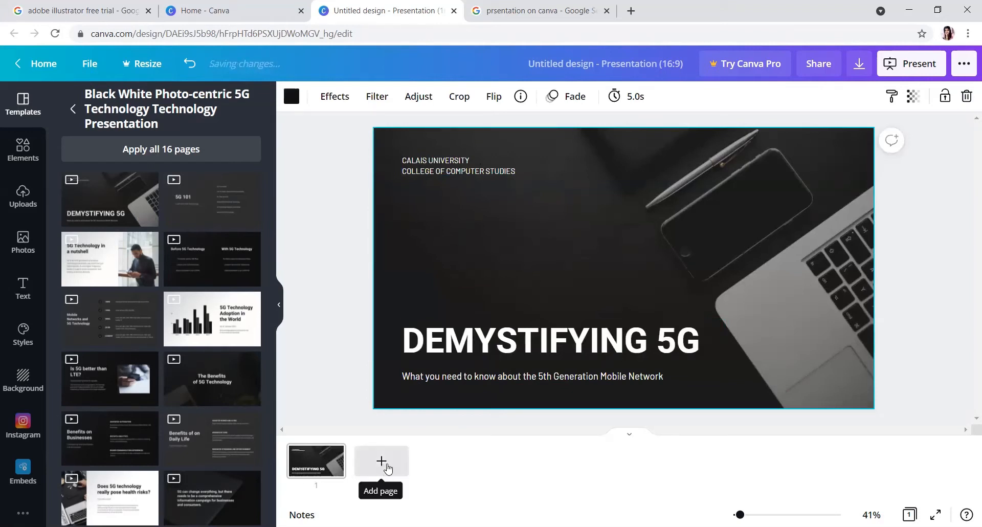
{"action": "left_click", "coordinate": [382, 460]}
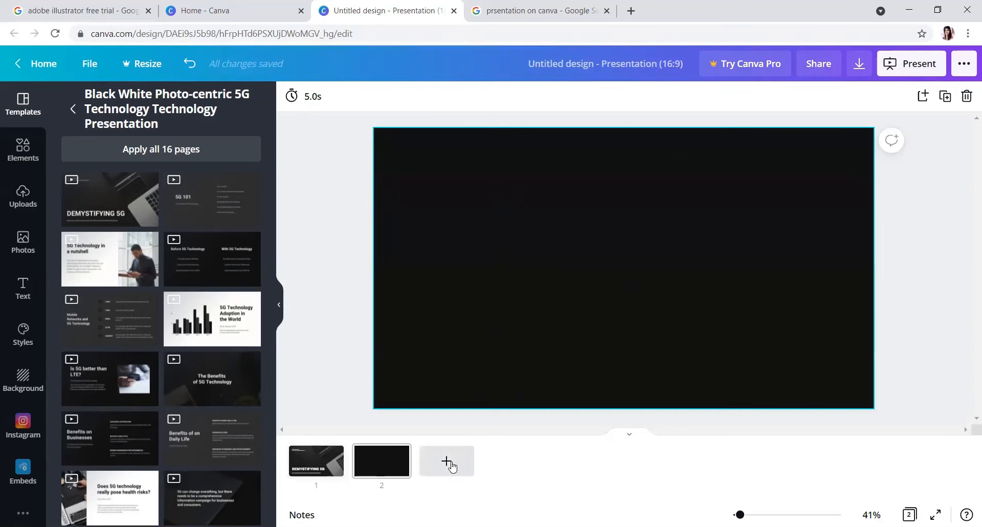
{"action": "mouse_move", "coordinate": [831, 143]}
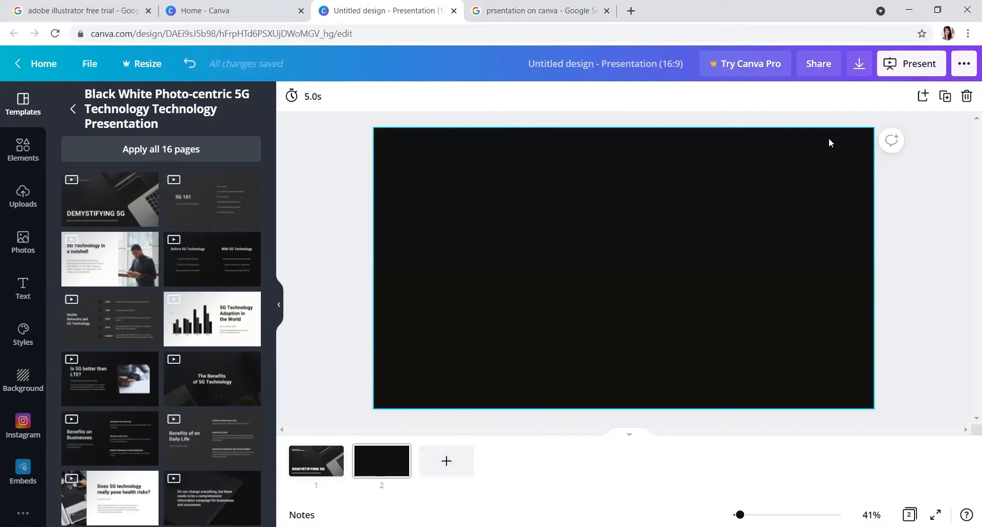
{"action": "mouse_move", "coordinate": [922, 97]}
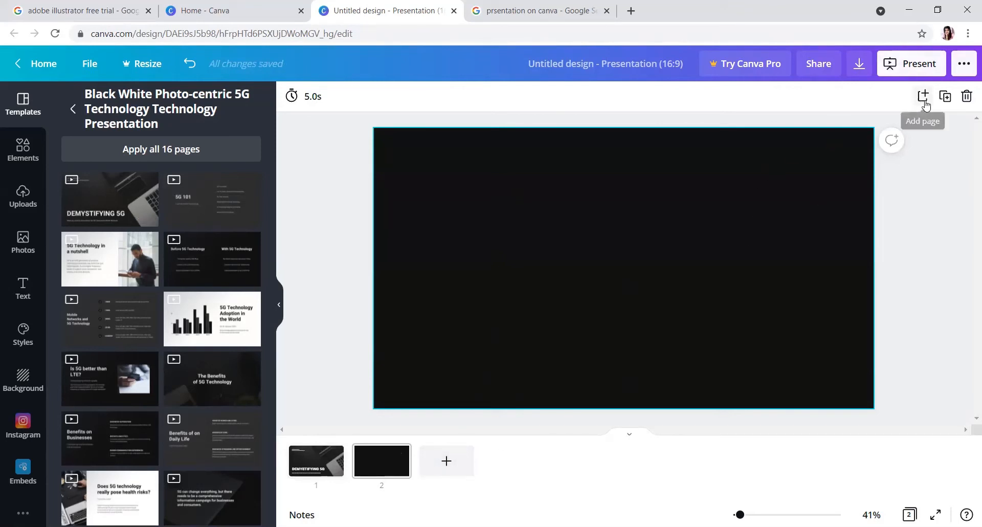
{"action": "mouse_move", "coordinate": [923, 95]}
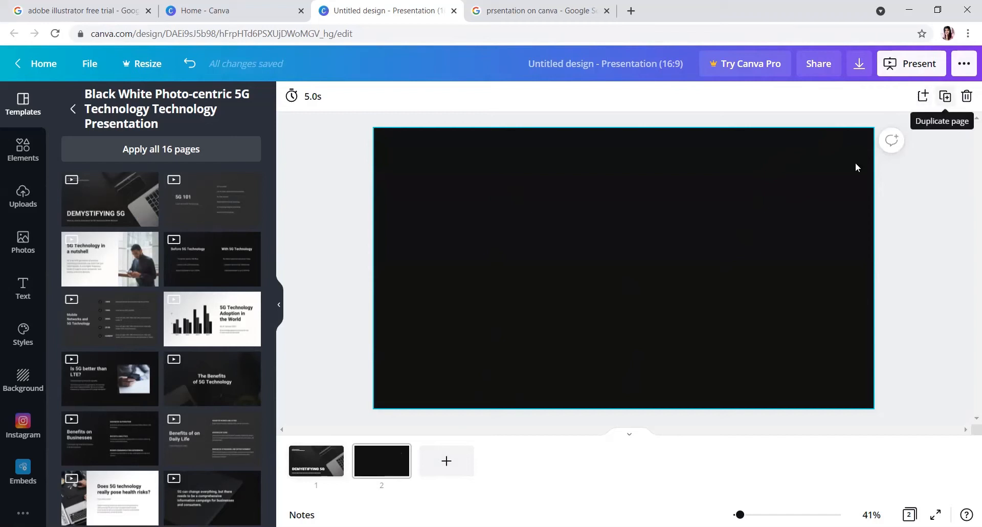
{"action": "mouse_move", "coordinate": [398, 458]}
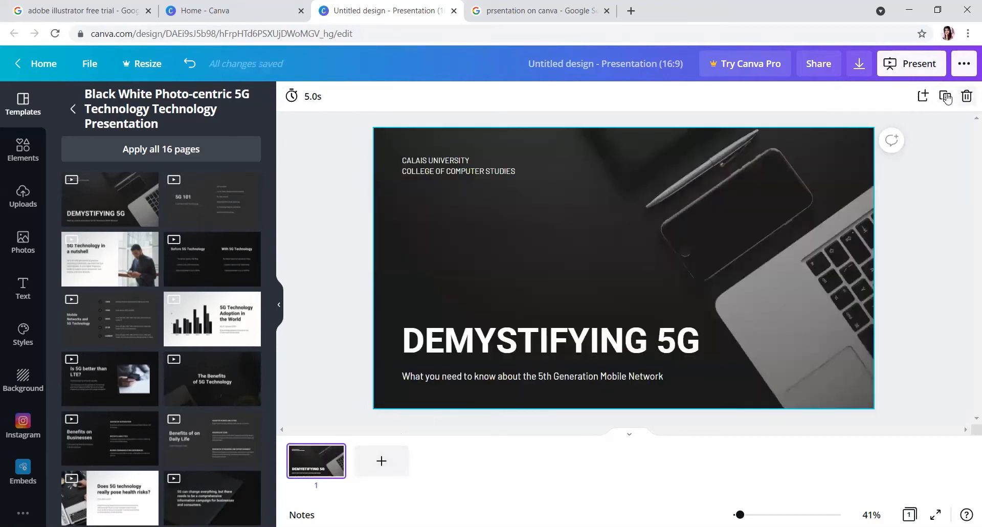
{"action": "mouse_move", "coordinate": [947, 96]}
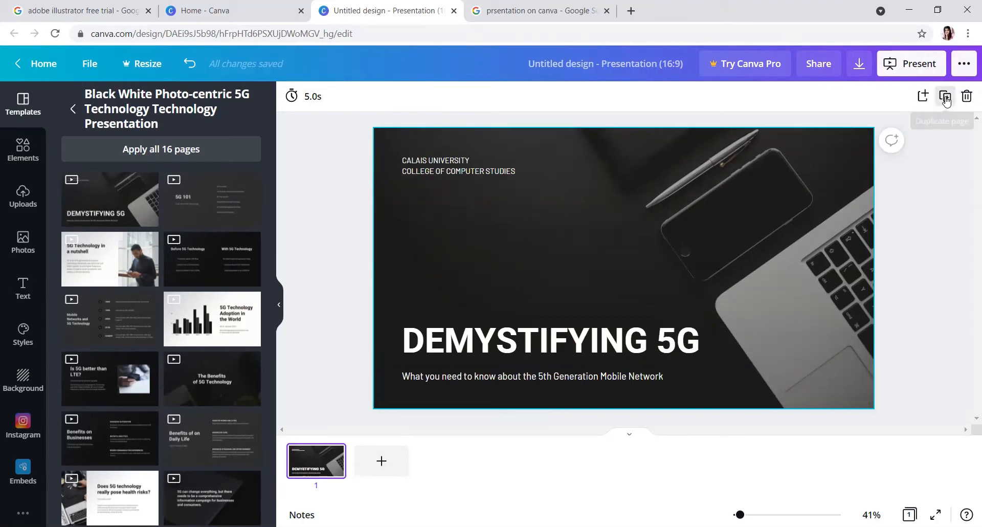
Duplicate the Demystifying 5G cover slide, replacing the blank second page.
{"action": "left_click", "coordinate": [947, 96]}
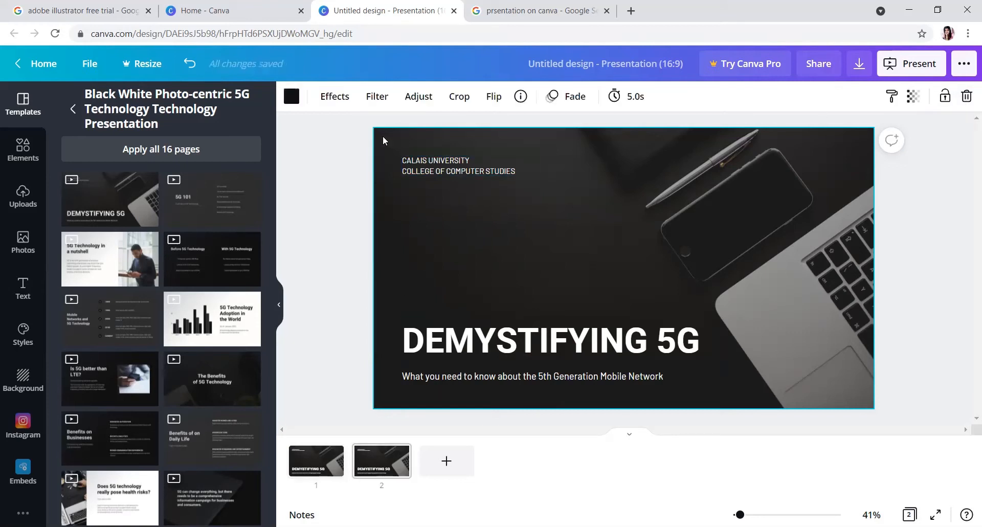
{"action": "mouse_move", "coordinate": [350, 33]}
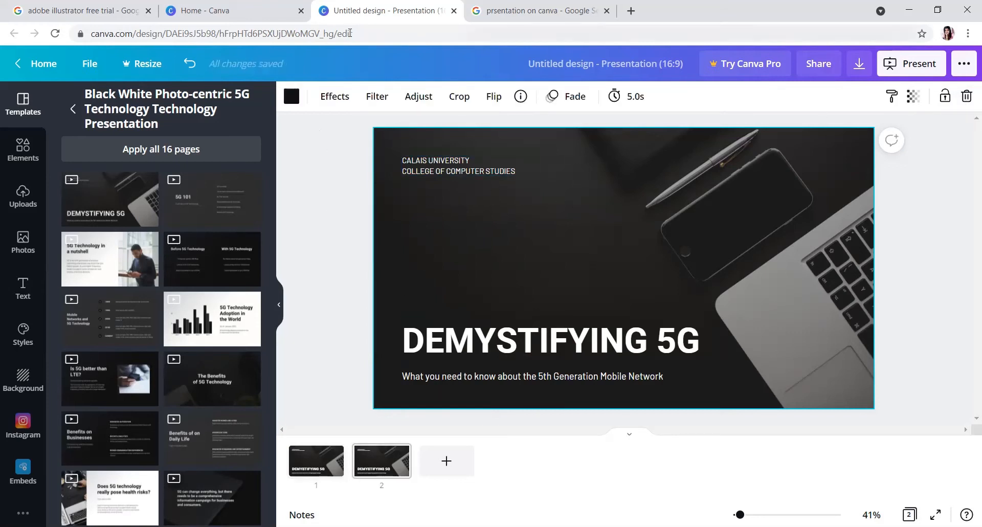
{"action": "mouse_move", "coordinate": [291, 95]}
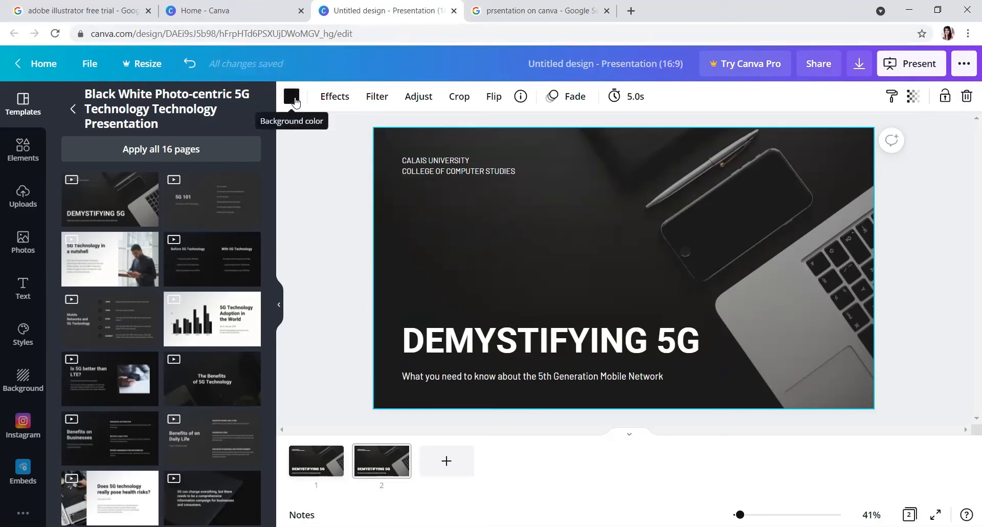
Tint slide 2's laptop photo with a custom dark blue colour.
{"action": "left_click", "coordinate": [290, 96]}
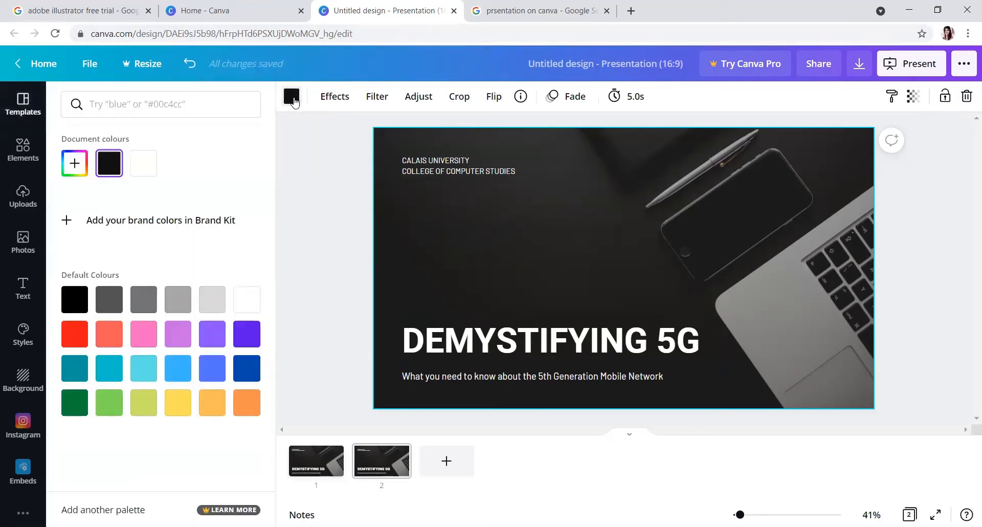
{"action": "mouse_move", "coordinate": [290, 95]}
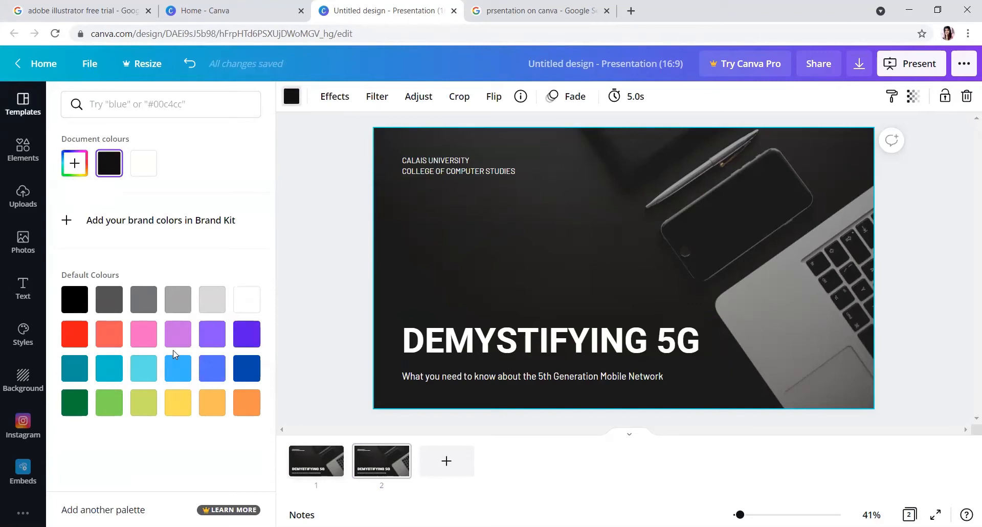
{"action": "mouse_move", "coordinate": [73, 163]}
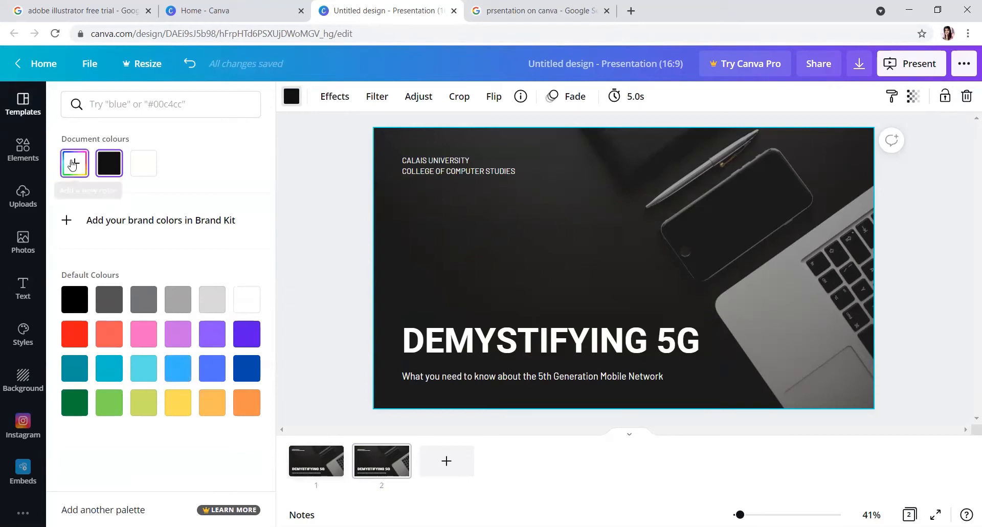
{"action": "left_click", "coordinate": [74, 163]}
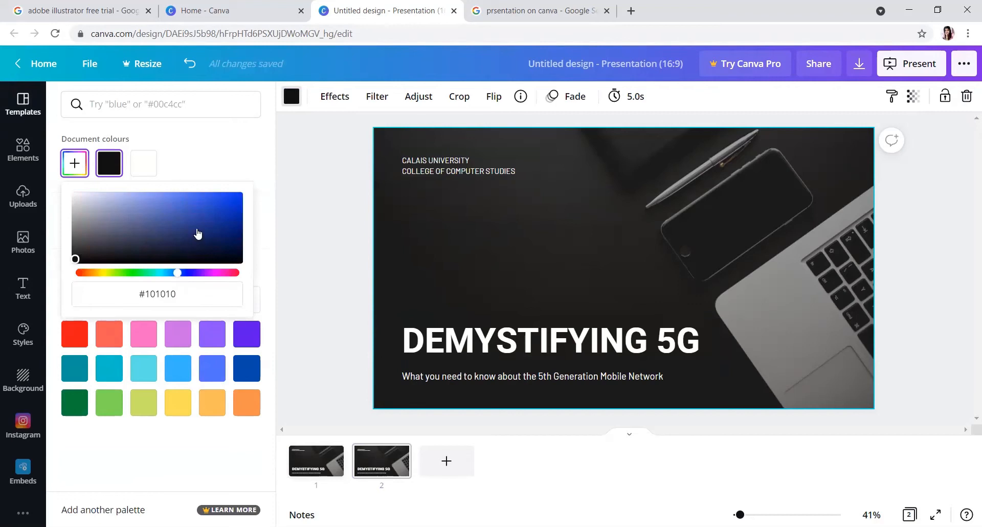
{"action": "left_click", "coordinate": [223, 235]}
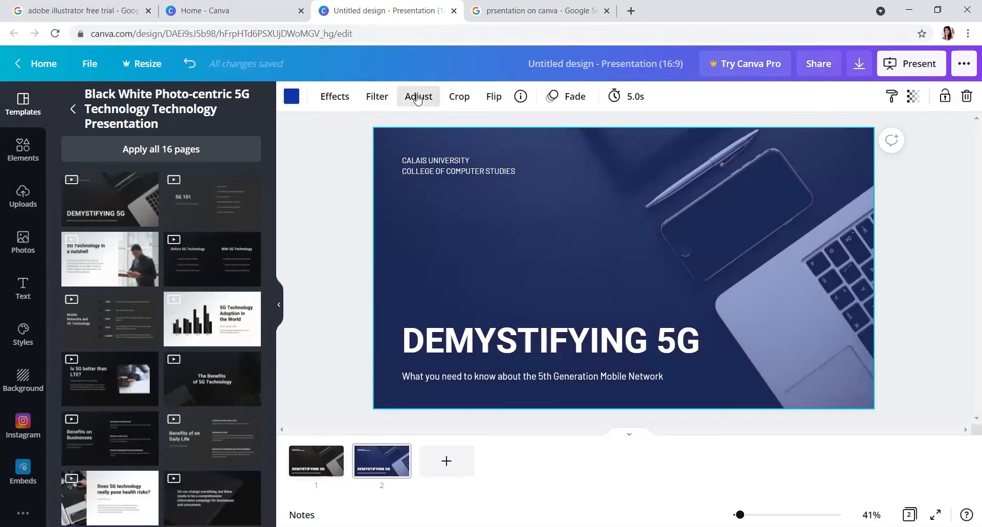
Set slide 2's blue photo transparency to about 39, leaving crop and flip unchanged.
{"action": "left_click", "coordinate": [418, 96]}
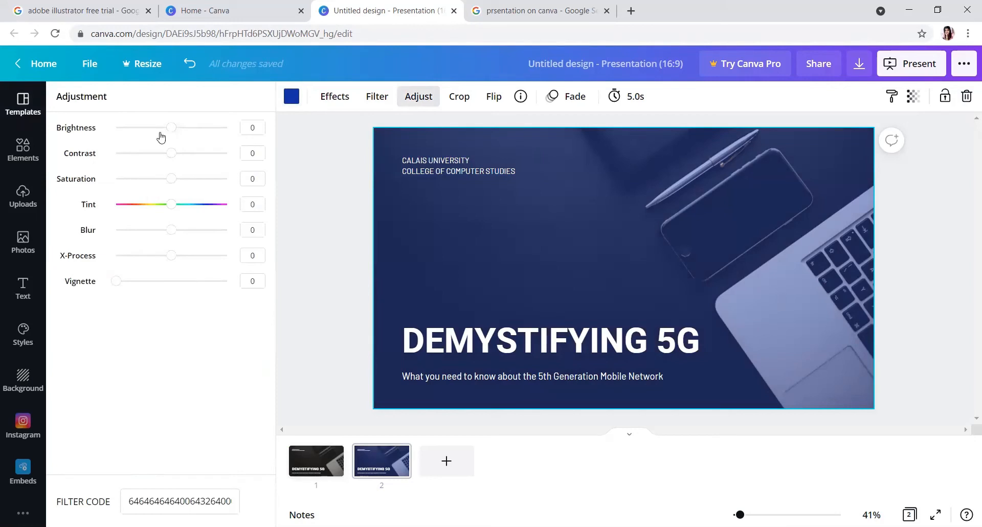
{"action": "mouse_move", "coordinate": [150, 206]}
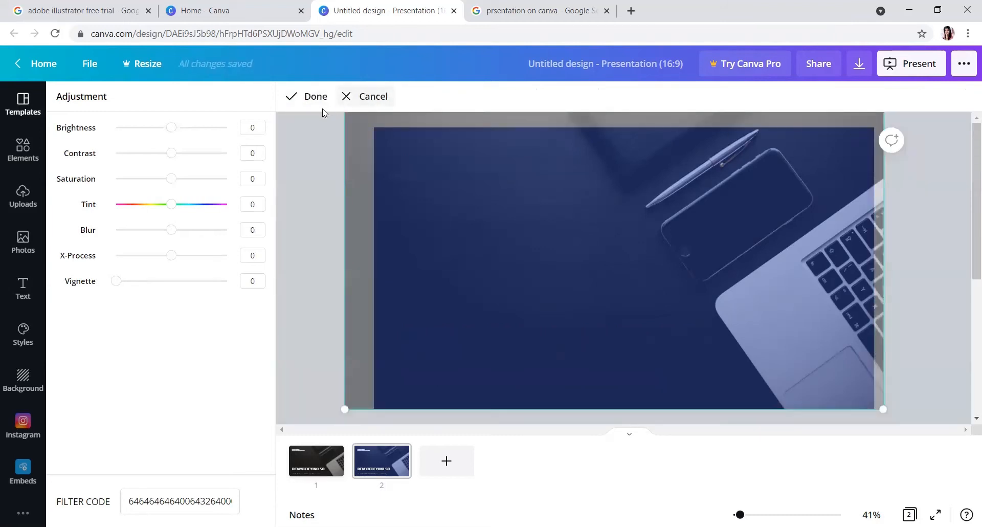
{"action": "left_click", "coordinate": [308, 95]}
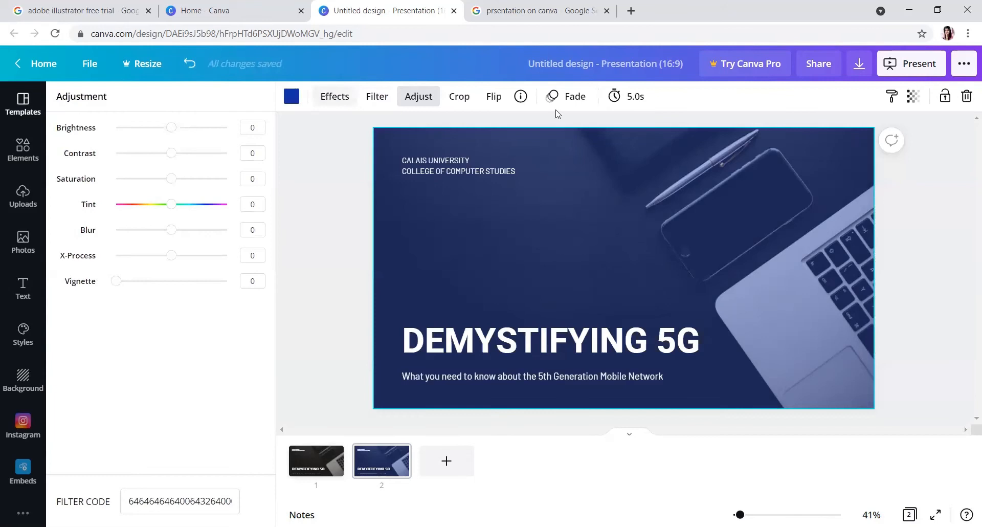
{"action": "left_click", "coordinate": [494, 95]}
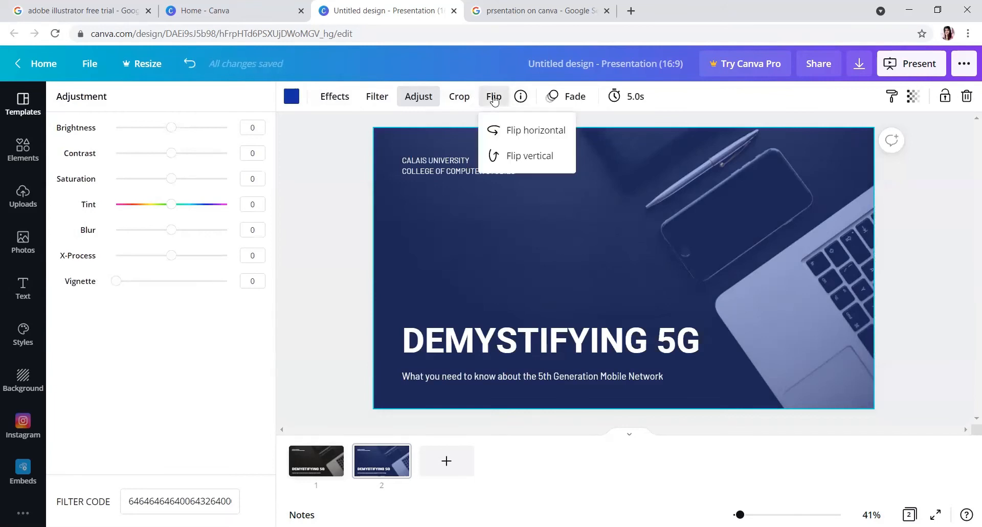
{"action": "left_click", "coordinate": [536, 131]}
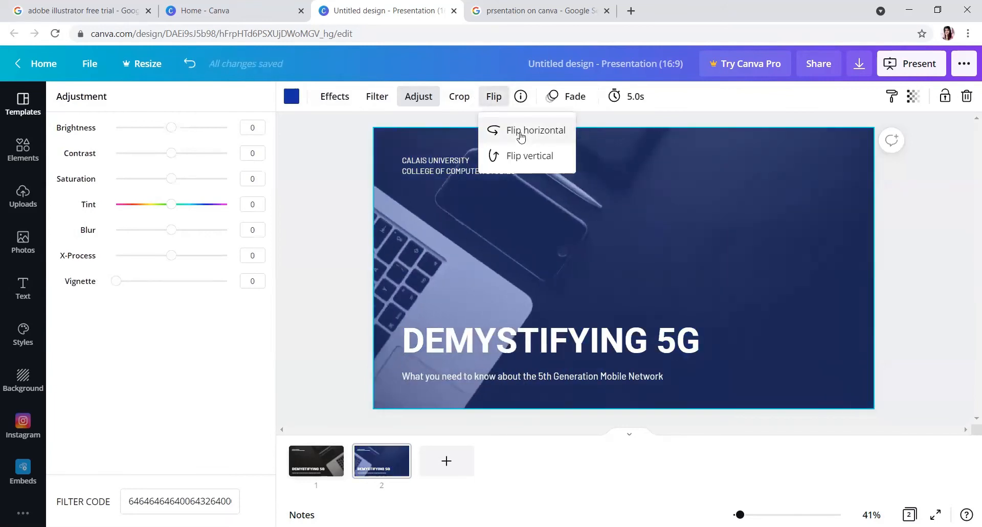
{"action": "left_click", "coordinate": [536, 131]}
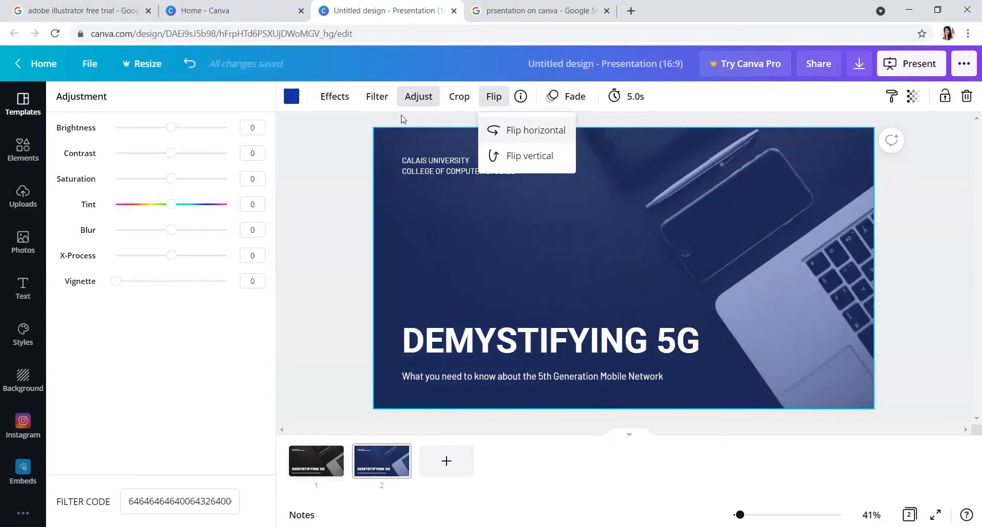
{"action": "mouse_move", "coordinate": [938, 107]}
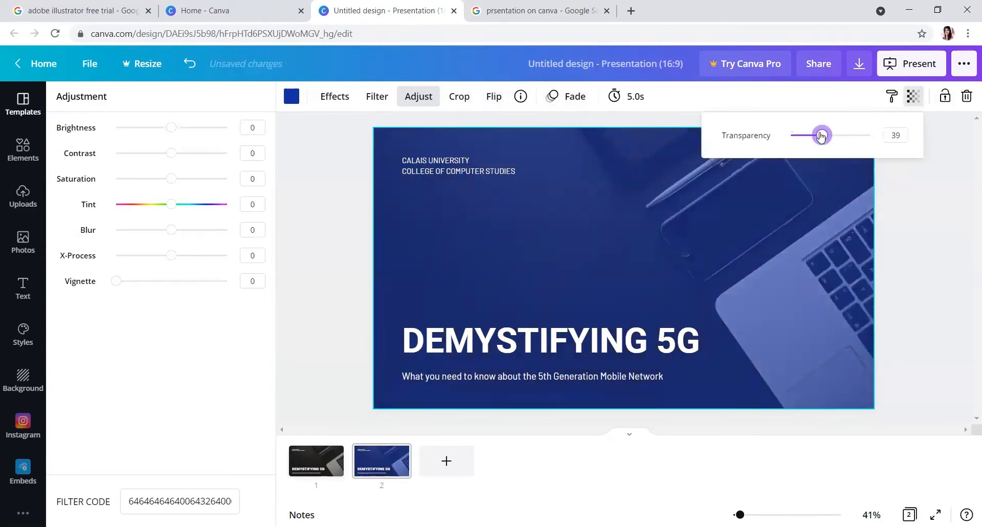
{"action": "left_click_drag", "start_coordinate": [822, 136], "coordinate": [834, 135]}
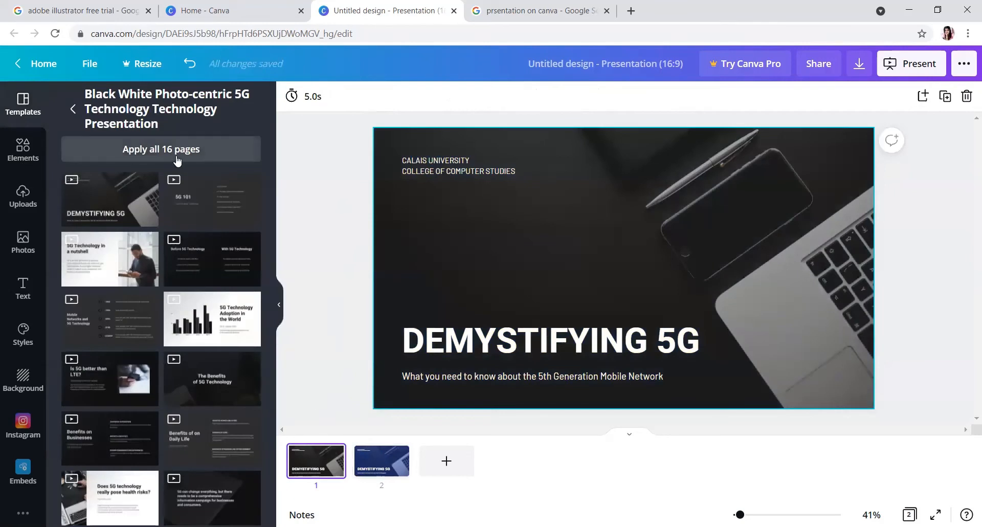
Change slide 1's title text to 'WHAT IS GRAPHICS'.
{"action": "left_click", "coordinate": [550, 340]}
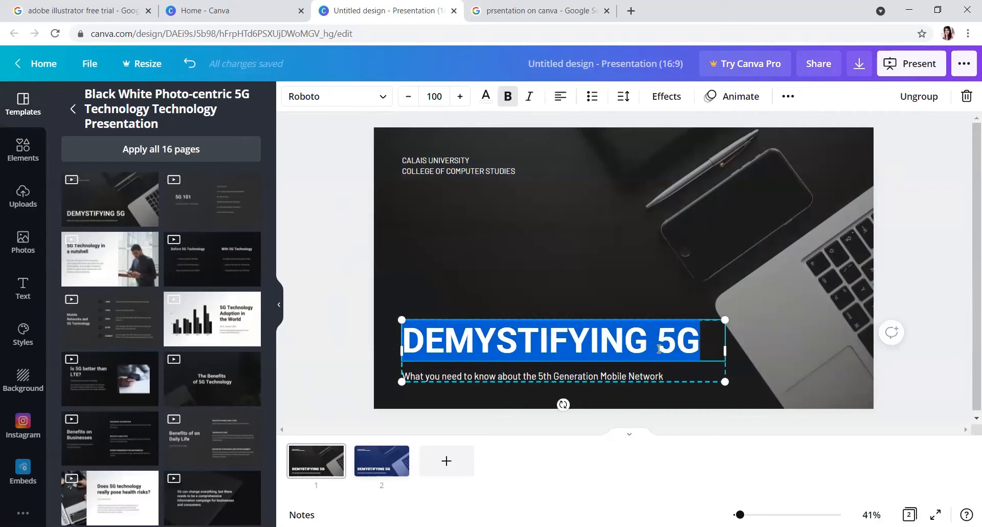
{"action": "type", "text": "WHAT IS"}
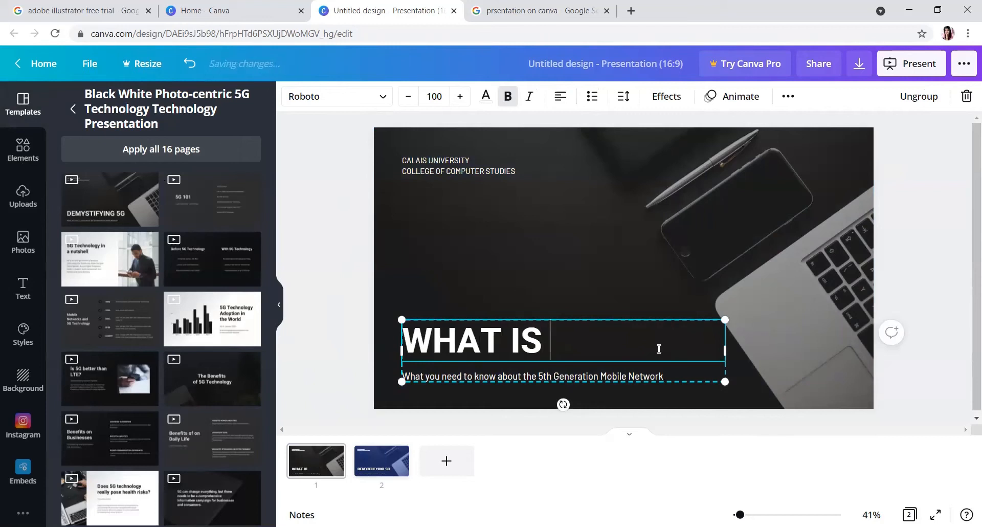
{"action": "type", "text": "GRAPHICS"}
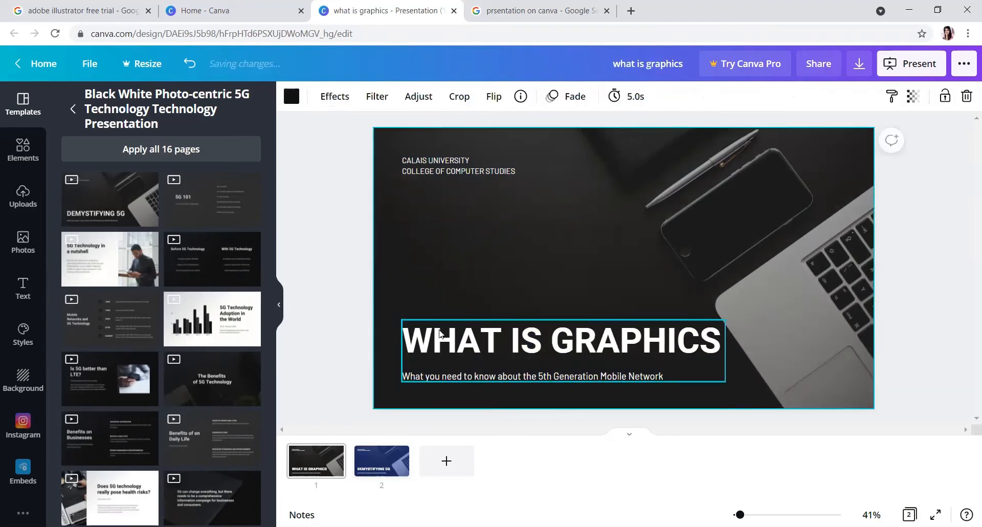
Ungroup the title text and delete the subtitle line.
{"action": "right_click", "coordinate": [439, 349]}
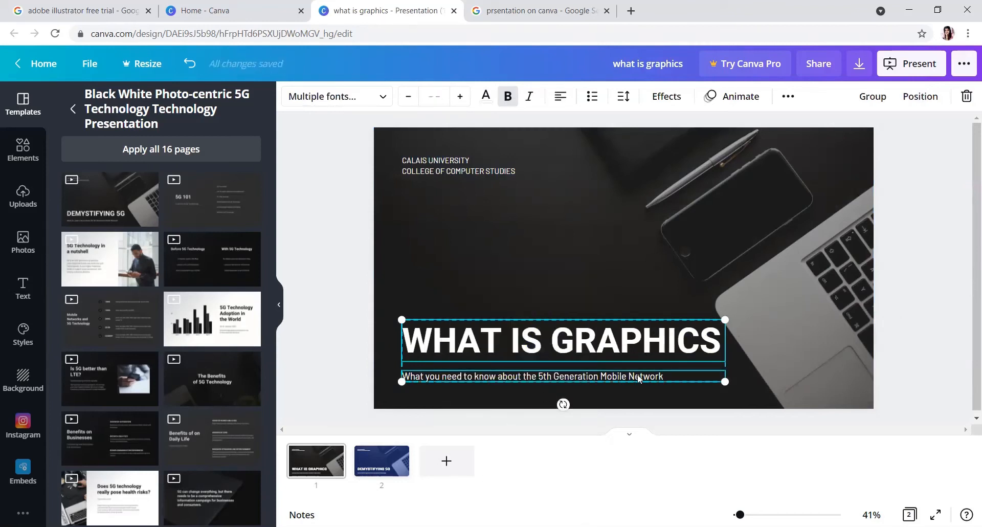
{"action": "left_click", "coordinate": [532, 376]}
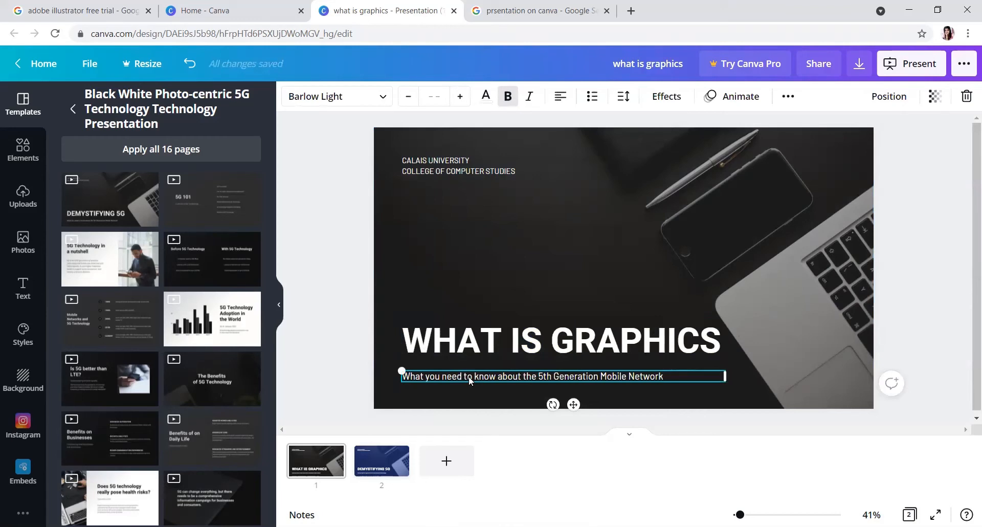
{"action": "left_click", "coordinate": [438, 506]}
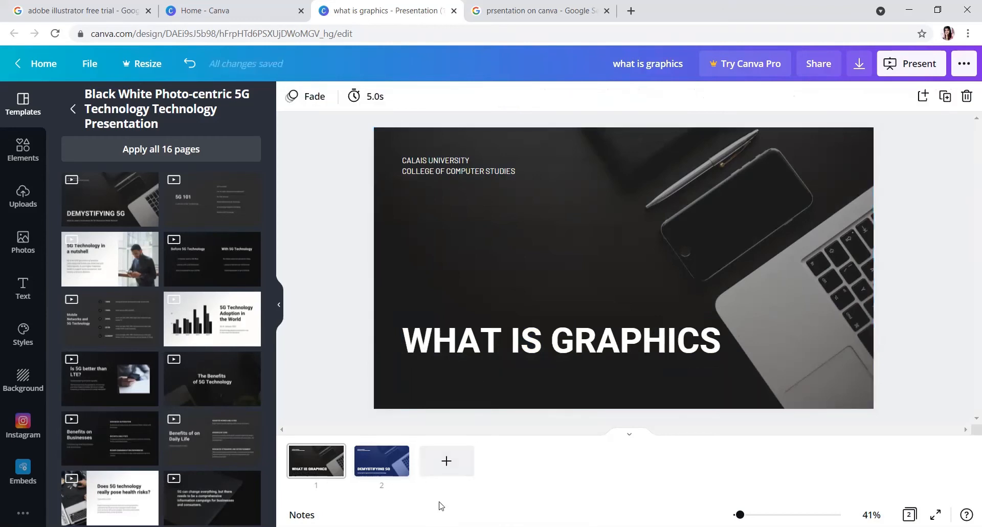
{"action": "mouse_move", "coordinate": [334, 432]}
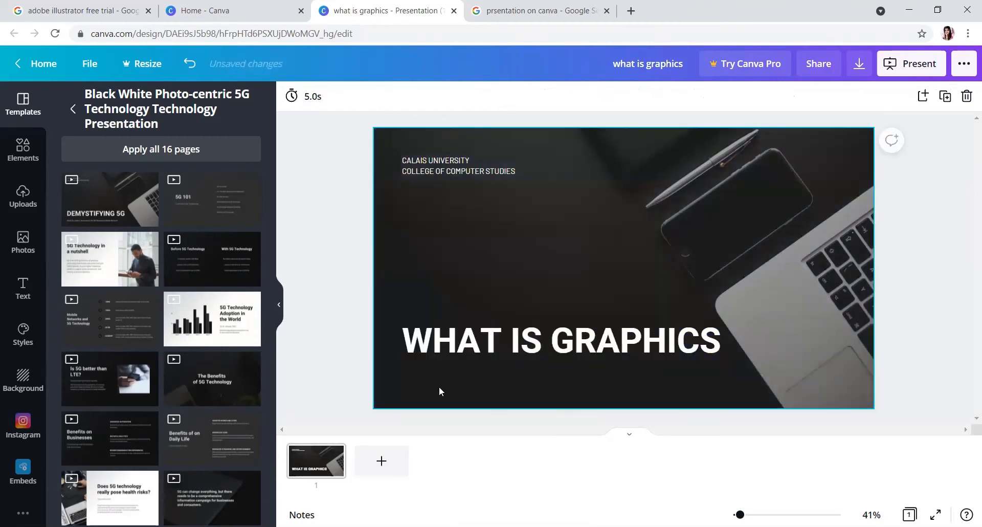
Change the top caption to 'ICREATIVE SCHOOL' and enlarge it to about 35.
{"action": "left_click", "coordinate": [458, 166]}
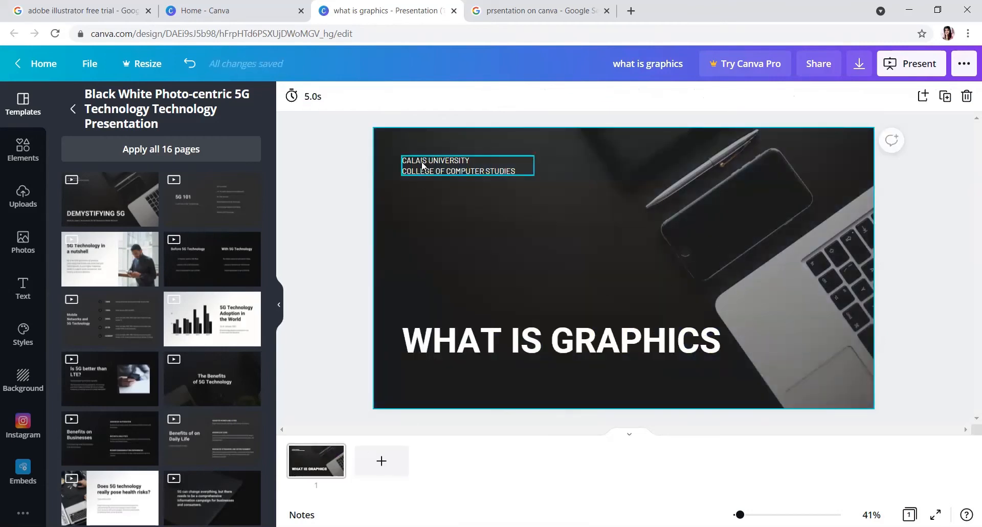
{"action": "double_click", "coordinate": [467, 165]}
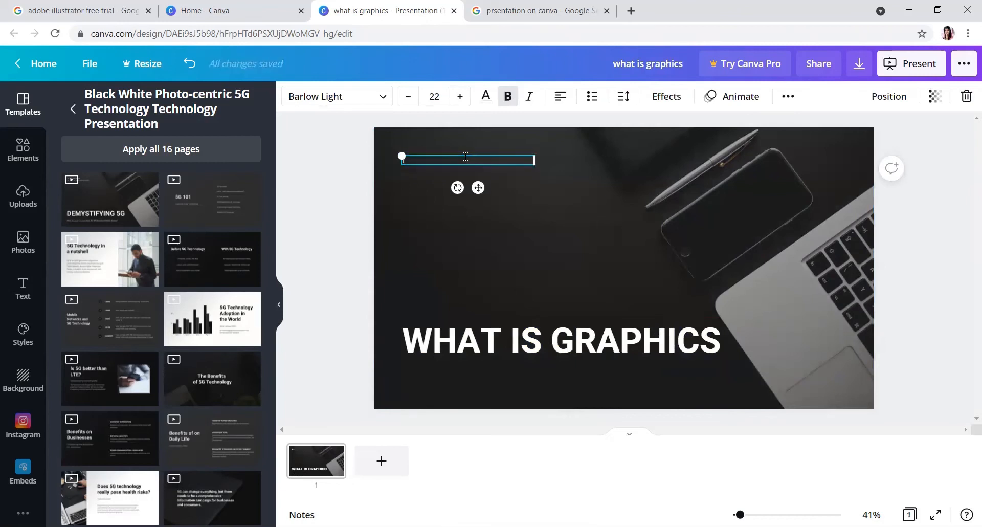
{"action": "type", "text": "CREATIVE SCH"}
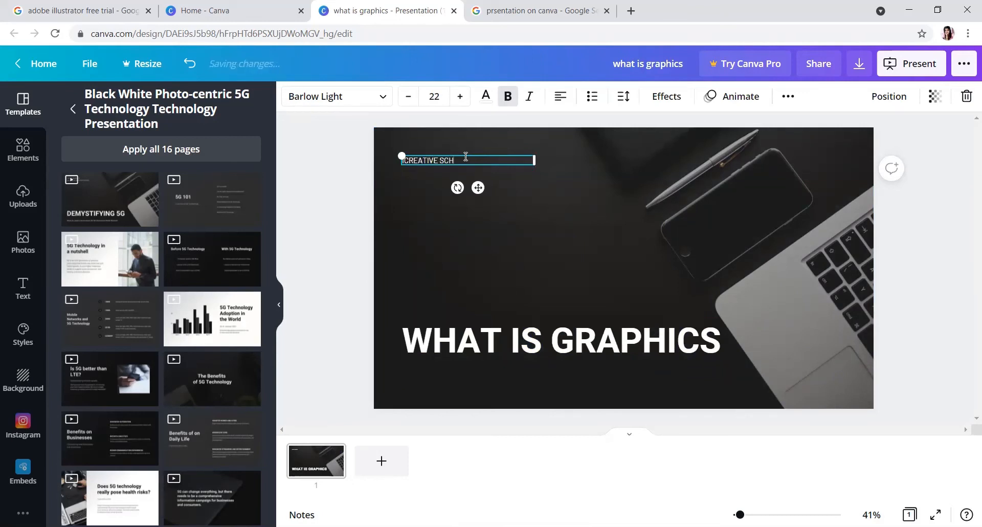
{"action": "type", "text": "OOL"}
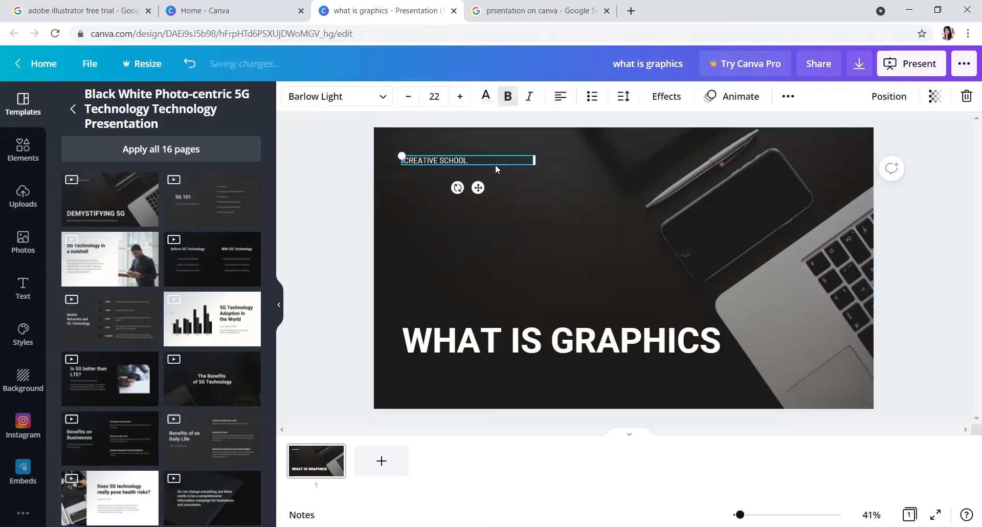
{"action": "left_click_drag", "start_coordinate": [536, 162], "coordinate": [595, 187]}
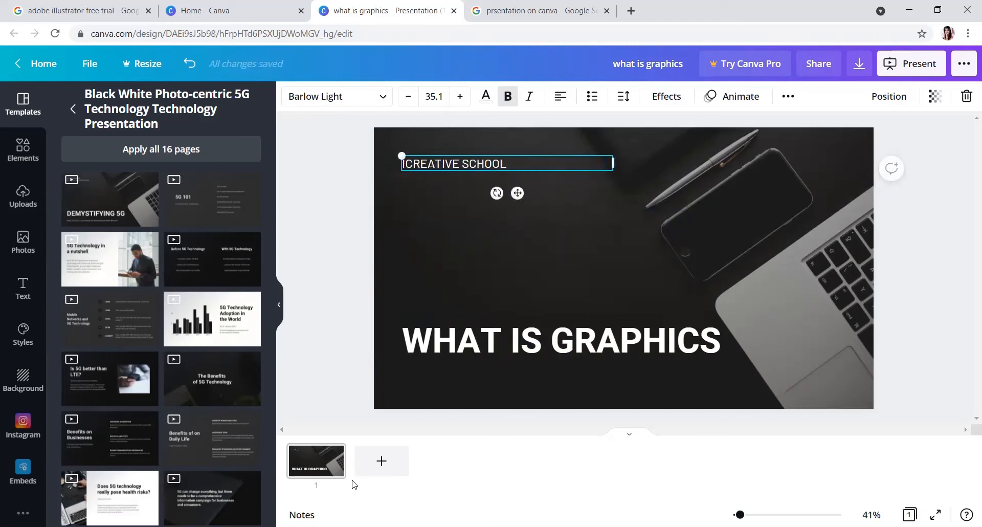
{"action": "left_click", "coordinate": [381, 460]}
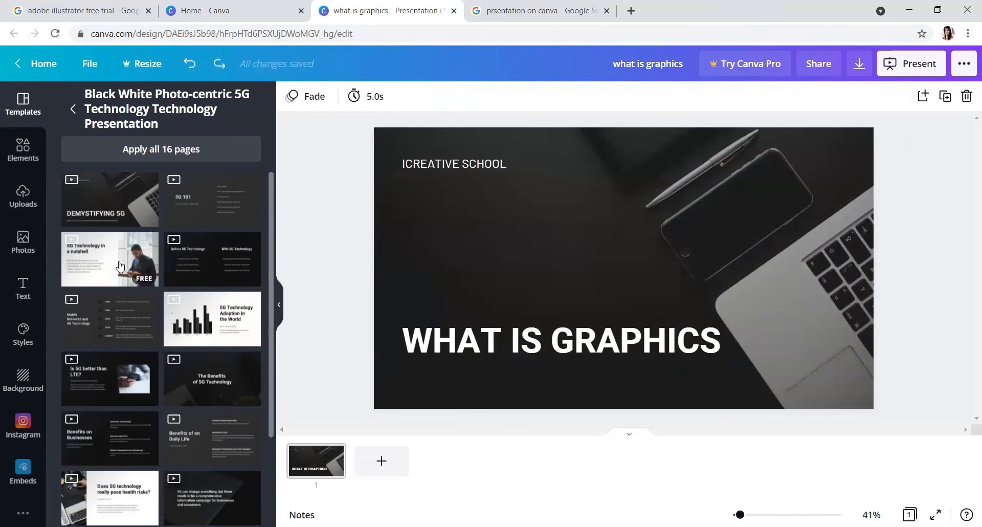
Add the '5G Technology in a nutshell' layout as slide 2, headed 'About us'.
{"action": "left_click", "coordinate": [109, 259]}
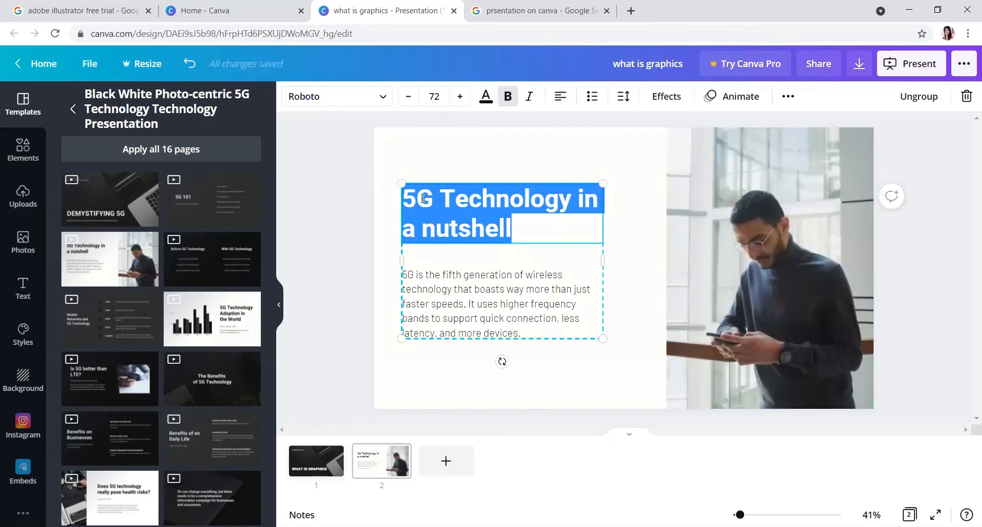
{"action": "type", "text": "About us"}
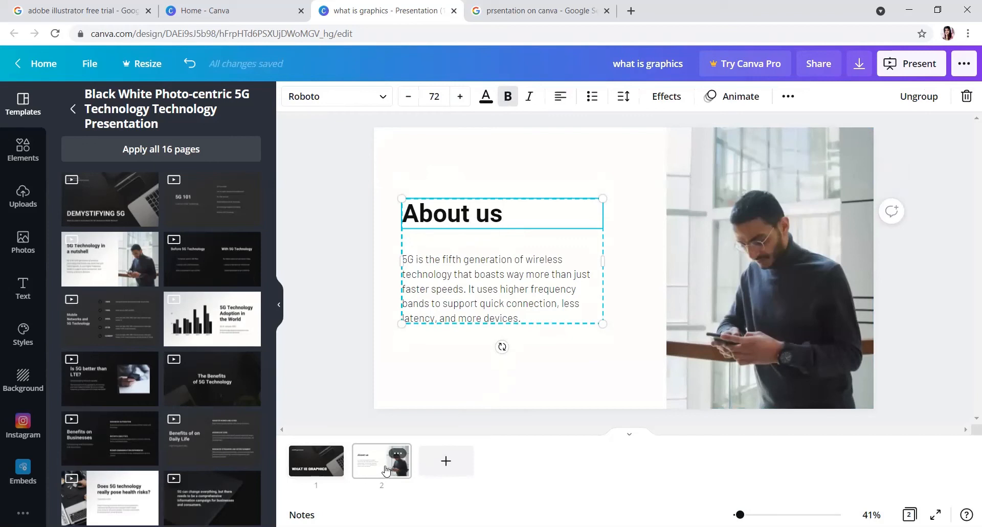
{"action": "left_click", "coordinate": [503, 213]}
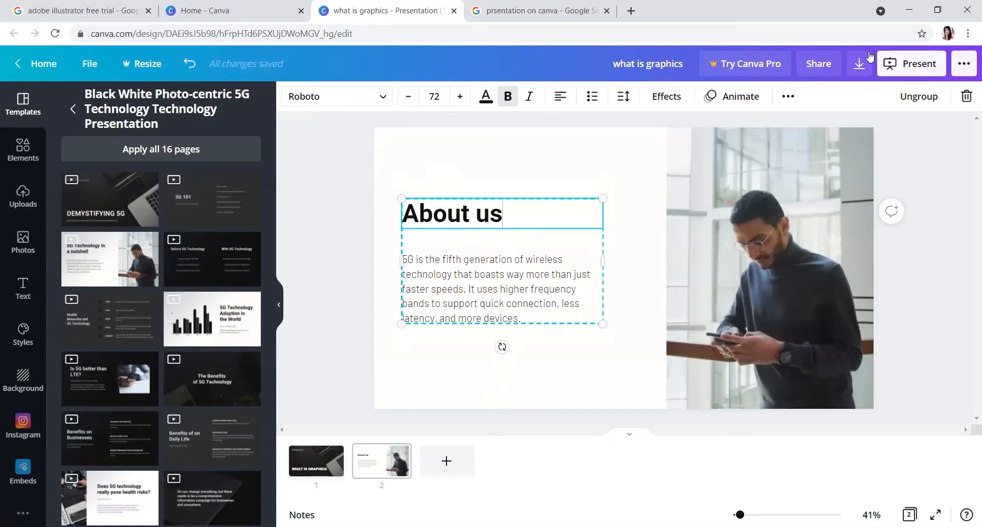
{"action": "mouse_move", "coordinate": [723, 196]}
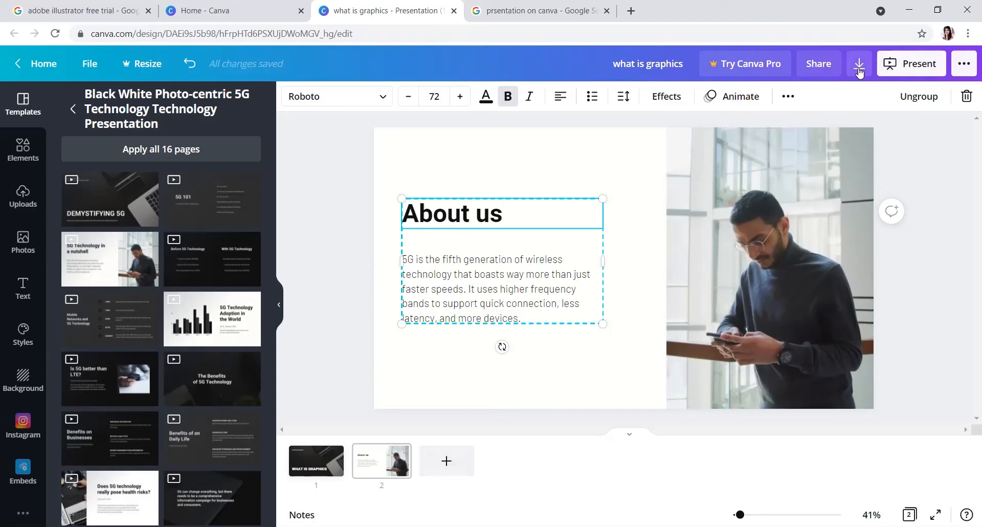
Download all pages of the presentation as an MP4 video.
{"action": "left_click", "coordinate": [859, 64]}
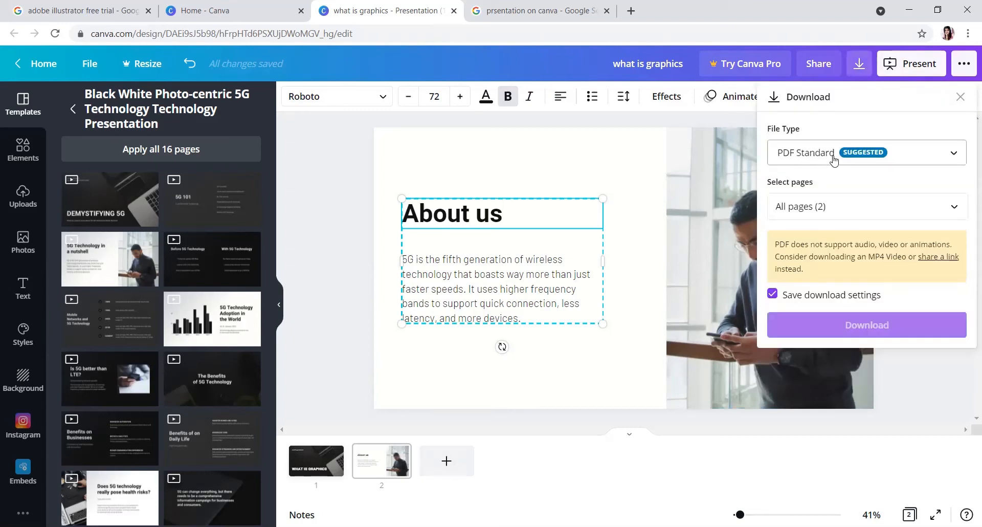
{"action": "left_click", "coordinate": [866, 152]}
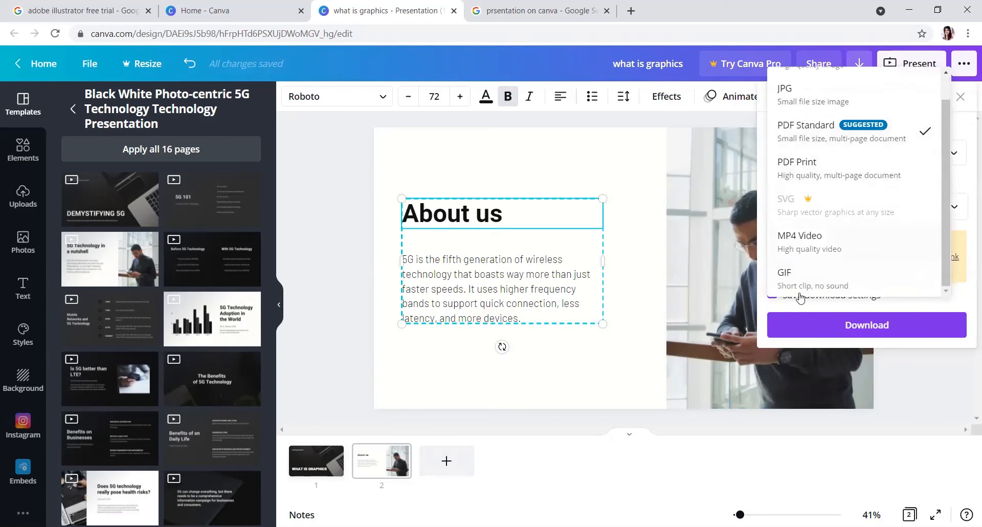
{"action": "mouse_move", "coordinate": [800, 282]}
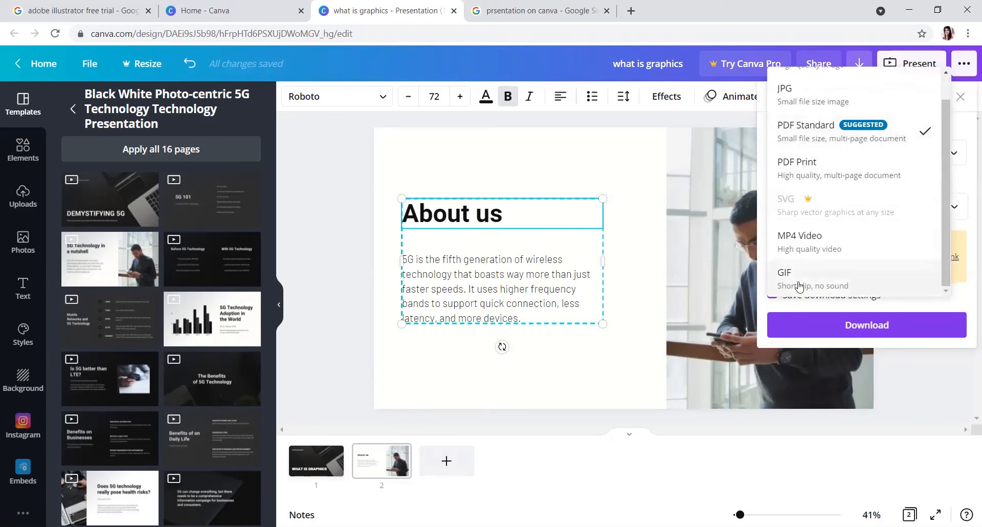
{"action": "left_click", "coordinate": [799, 241]}
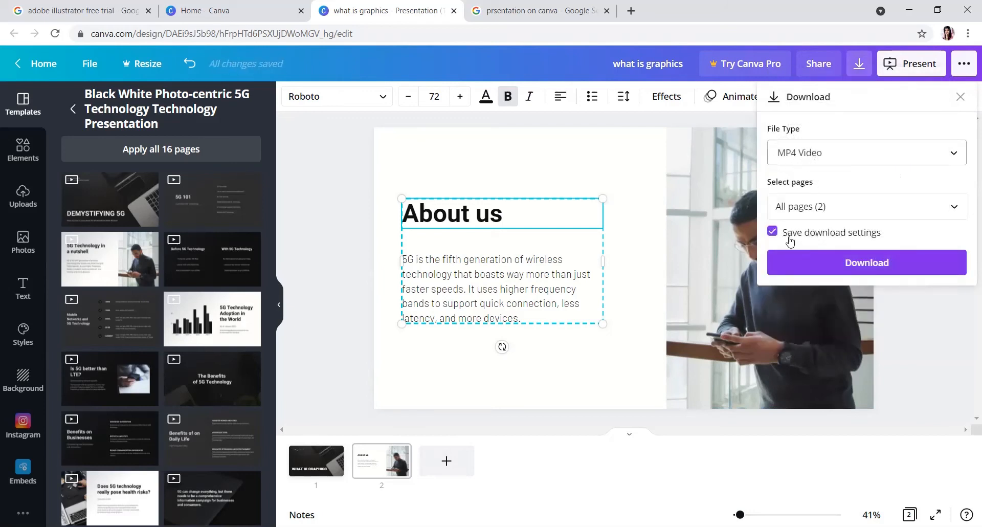
{"action": "left_click", "coordinate": [866, 262]}
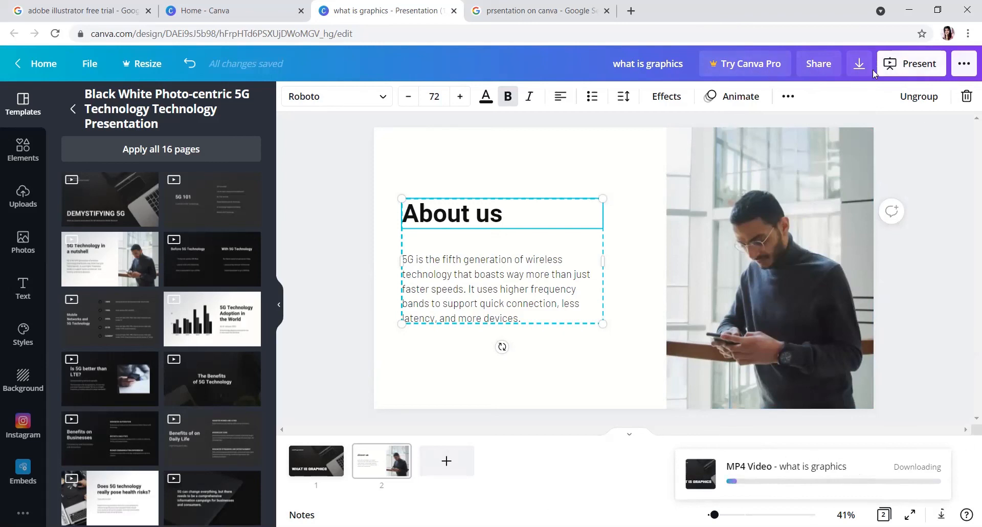
Recheck the file format options and download the MP4 again.
{"action": "left_click", "coordinate": [859, 63]}
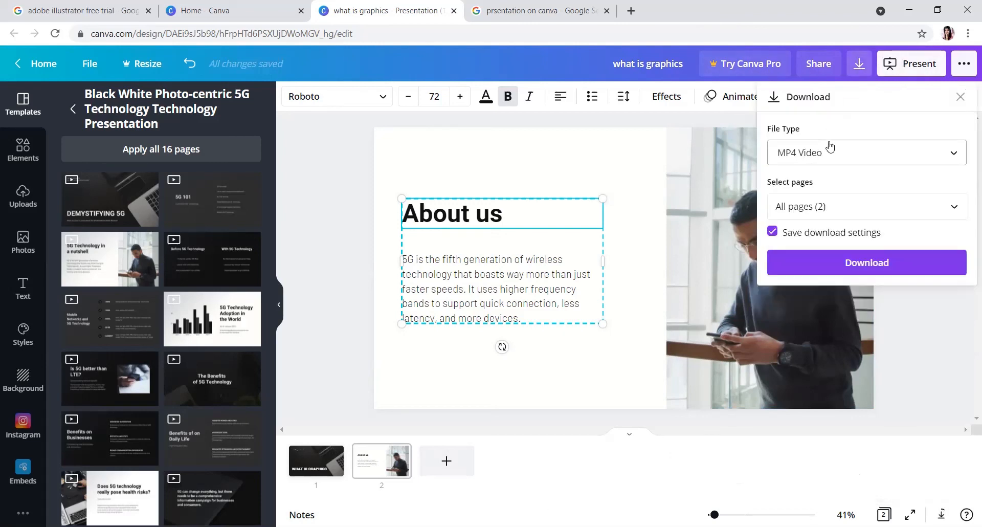
{"action": "left_click", "coordinate": [867, 153]}
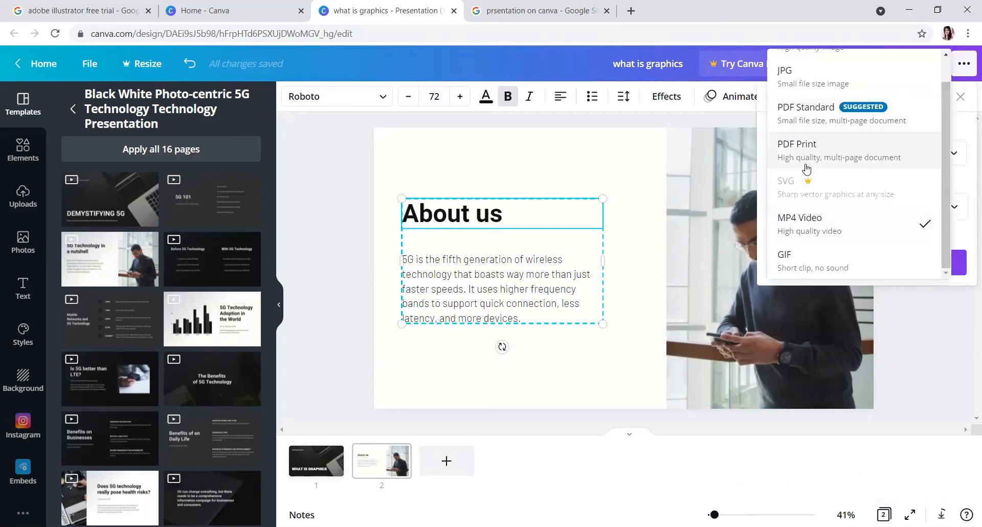
{"action": "mouse_move", "coordinate": [807, 116]}
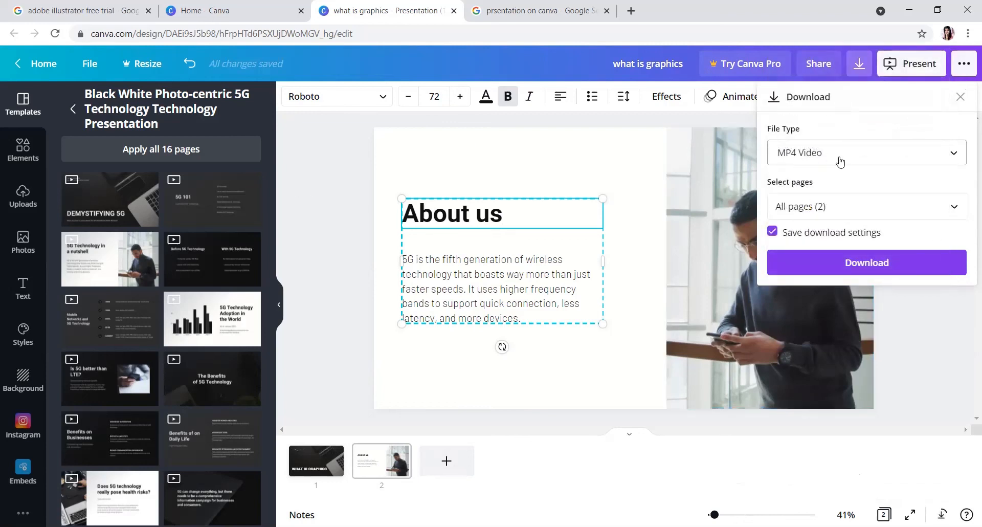
{"action": "mouse_move", "coordinate": [689, 458]}
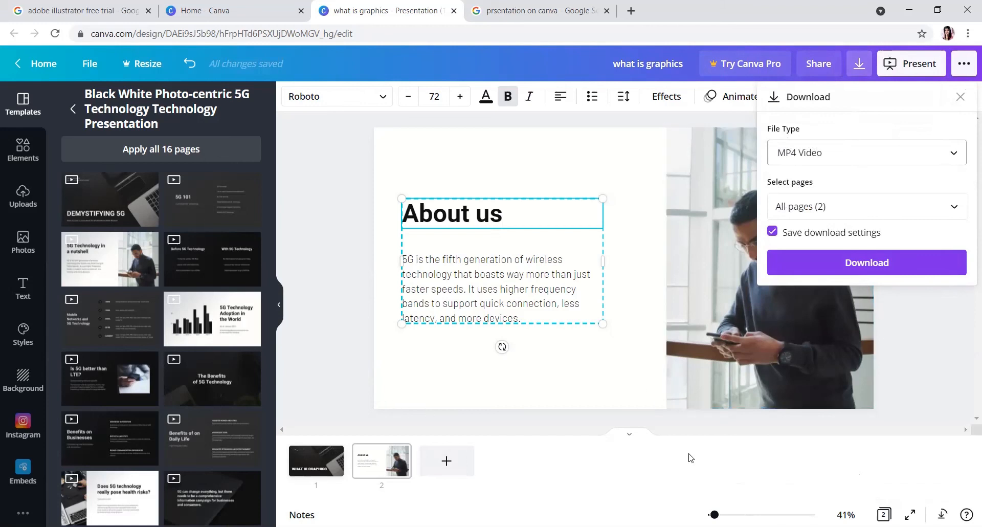
{"action": "mouse_move", "coordinate": [315, 460]}
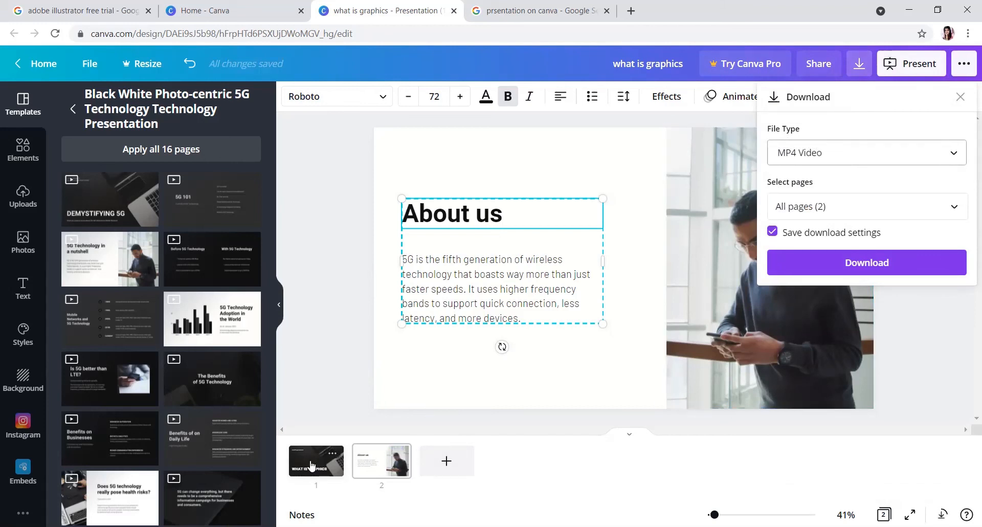
{"action": "left_click", "coordinate": [866, 263]}
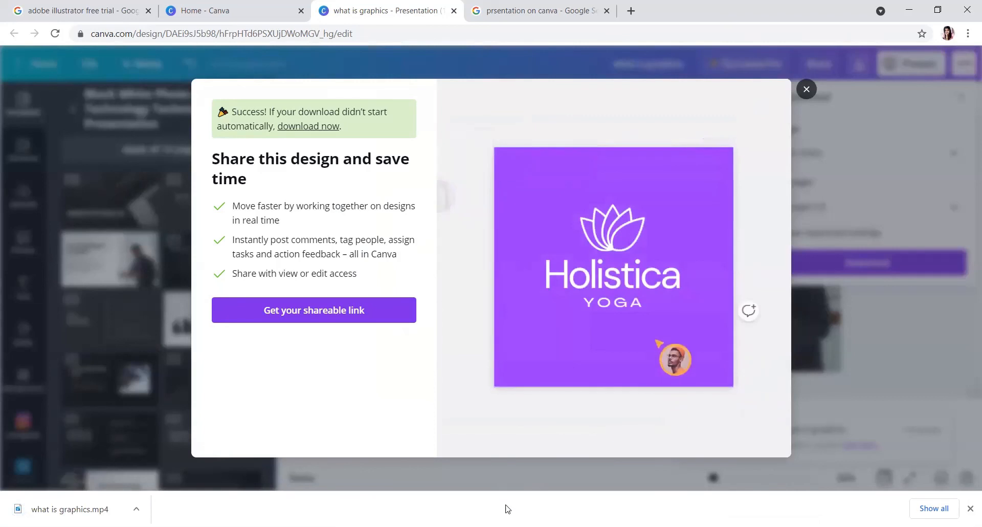
{"action": "mouse_move", "coordinate": [84, 507]}
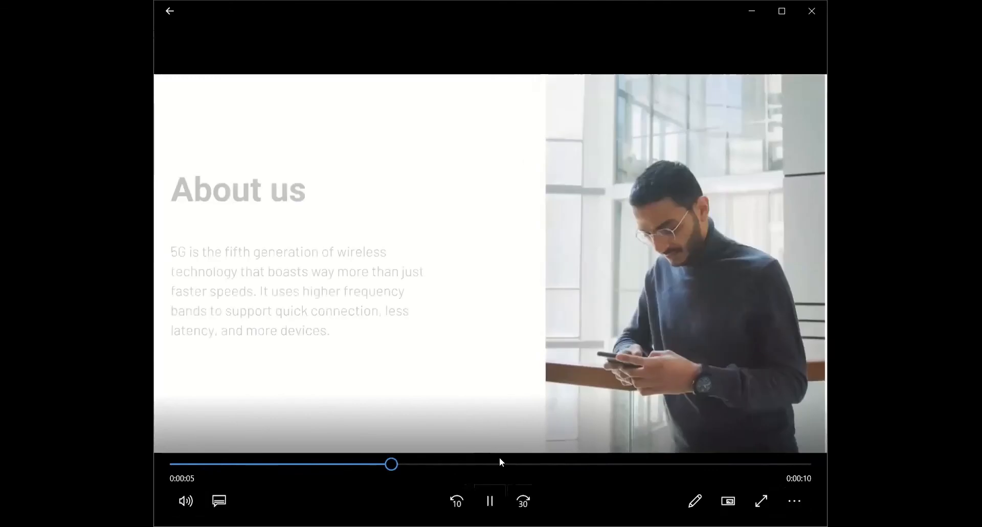
Seek 'what is graphics.mp4' forward in Movies & TV to the About us slide.
{"action": "left_click_drag", "start_coordinate": [391, 464], "coordinate": [466, 464]}
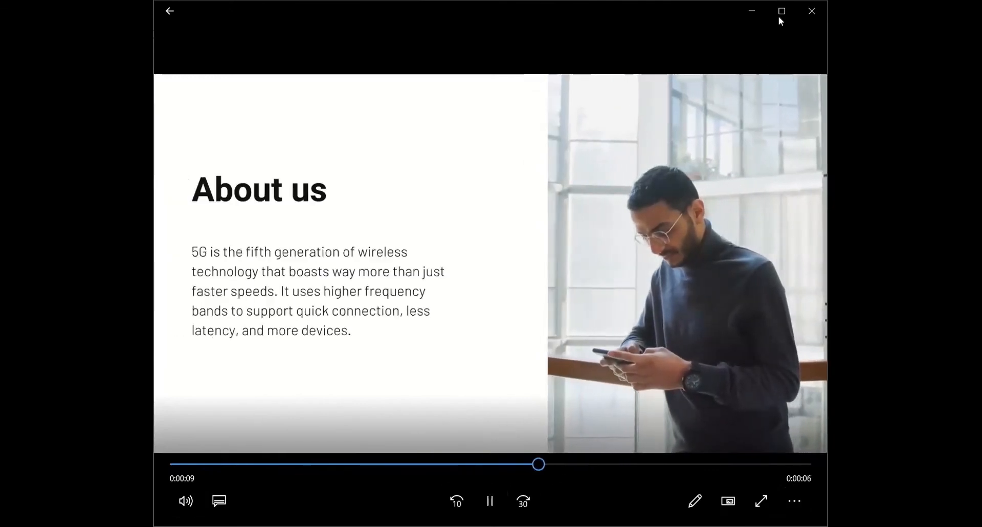
{"action": "mouse_move", "coordinate": [812, 11]}
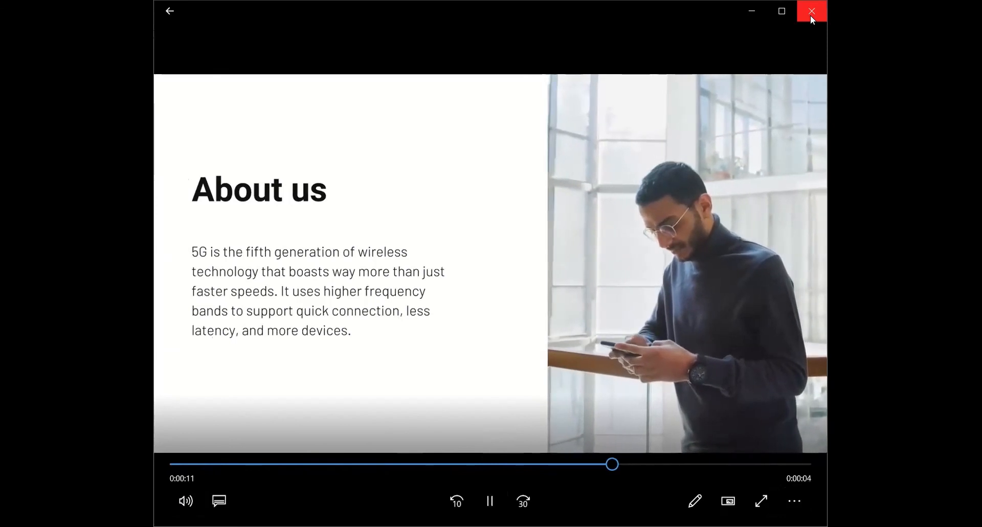